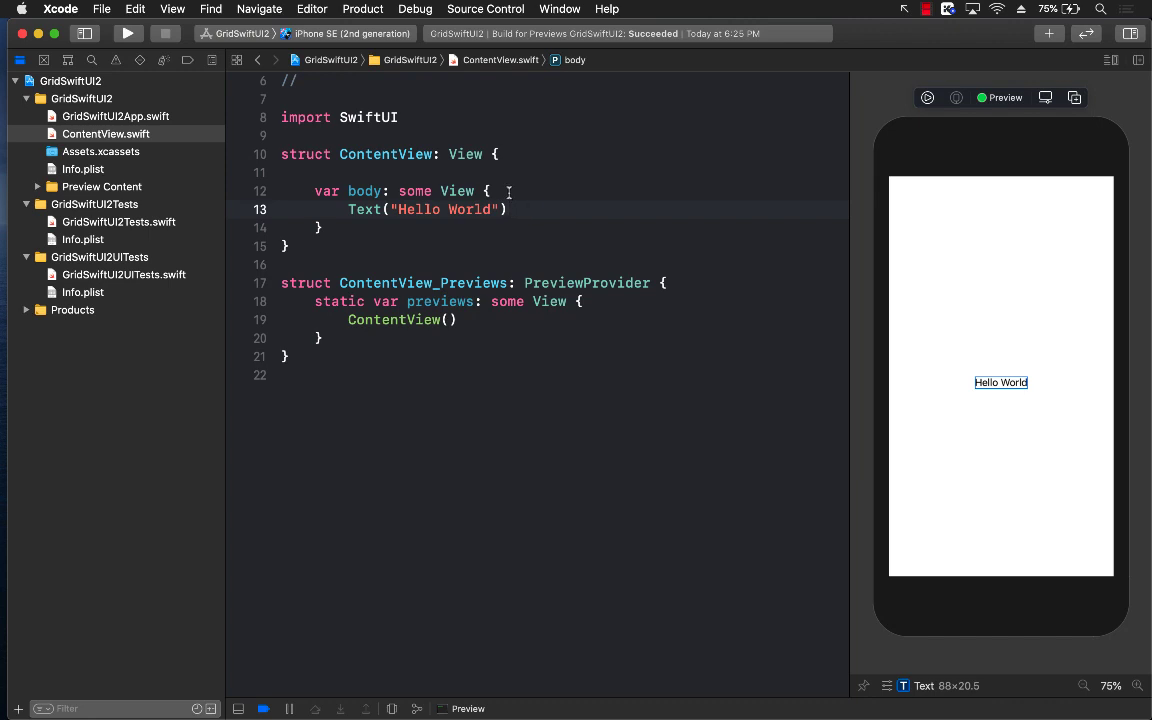
- Open About Xcode to confirm version 12.0 beta (12A6159) is installed
left_click(60, 8)
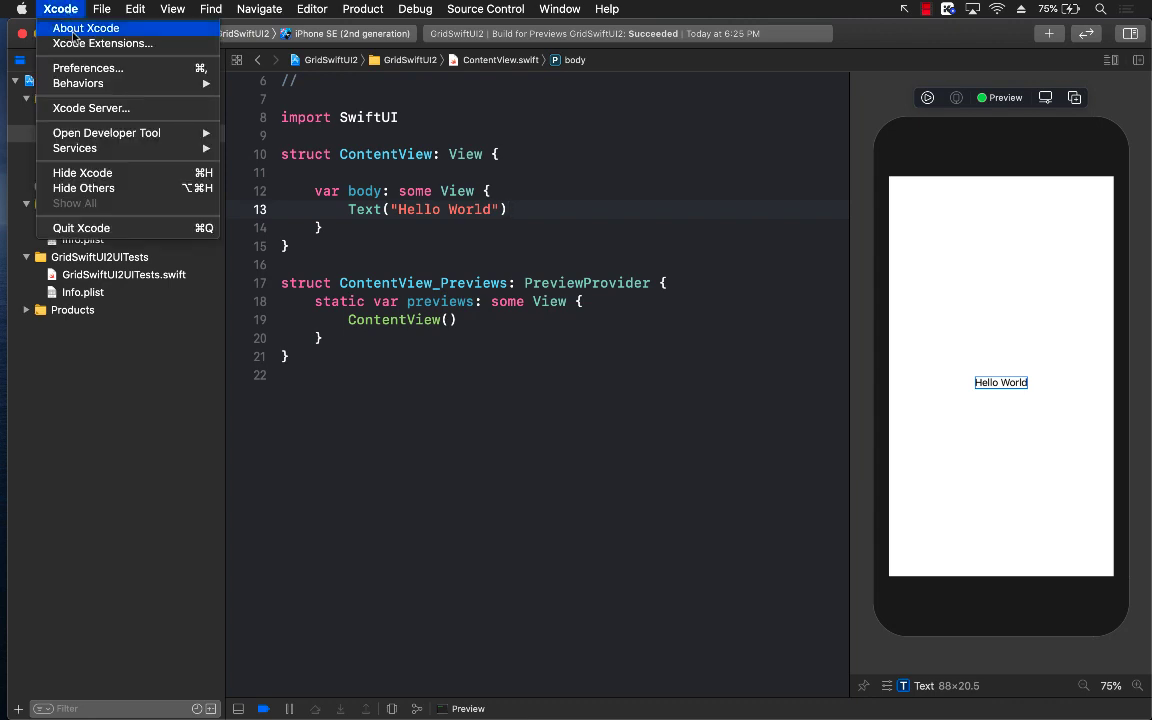
left_click(86, 27)
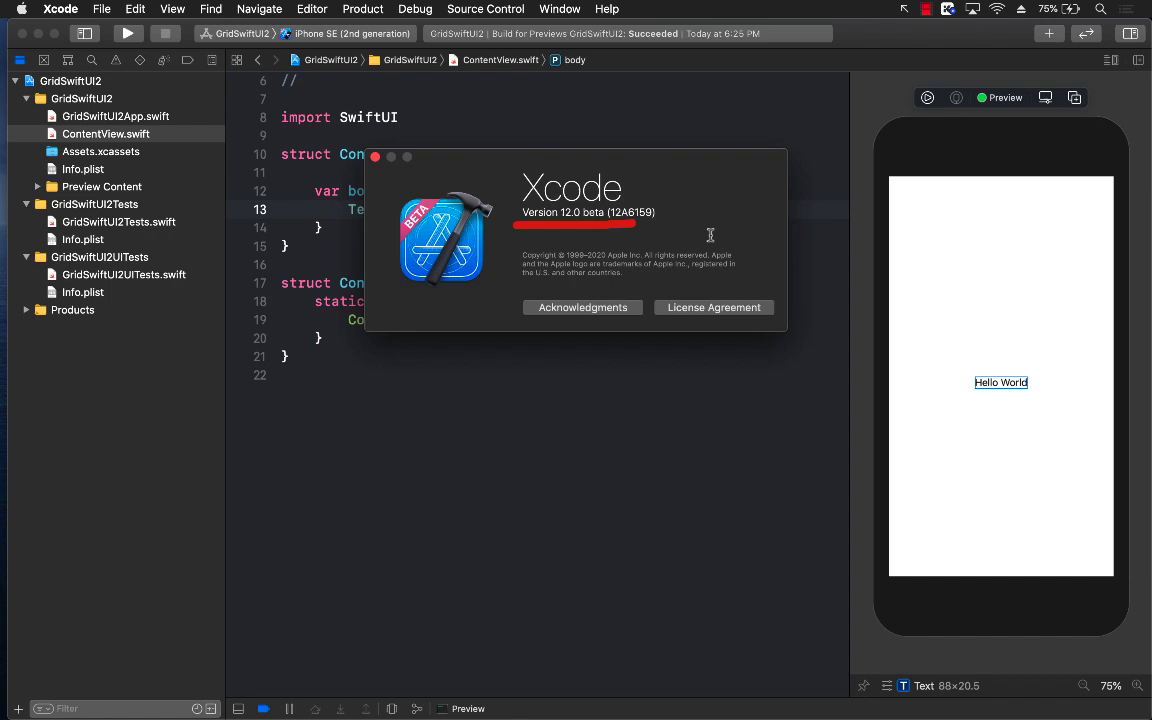
mouse_move(739, 232)
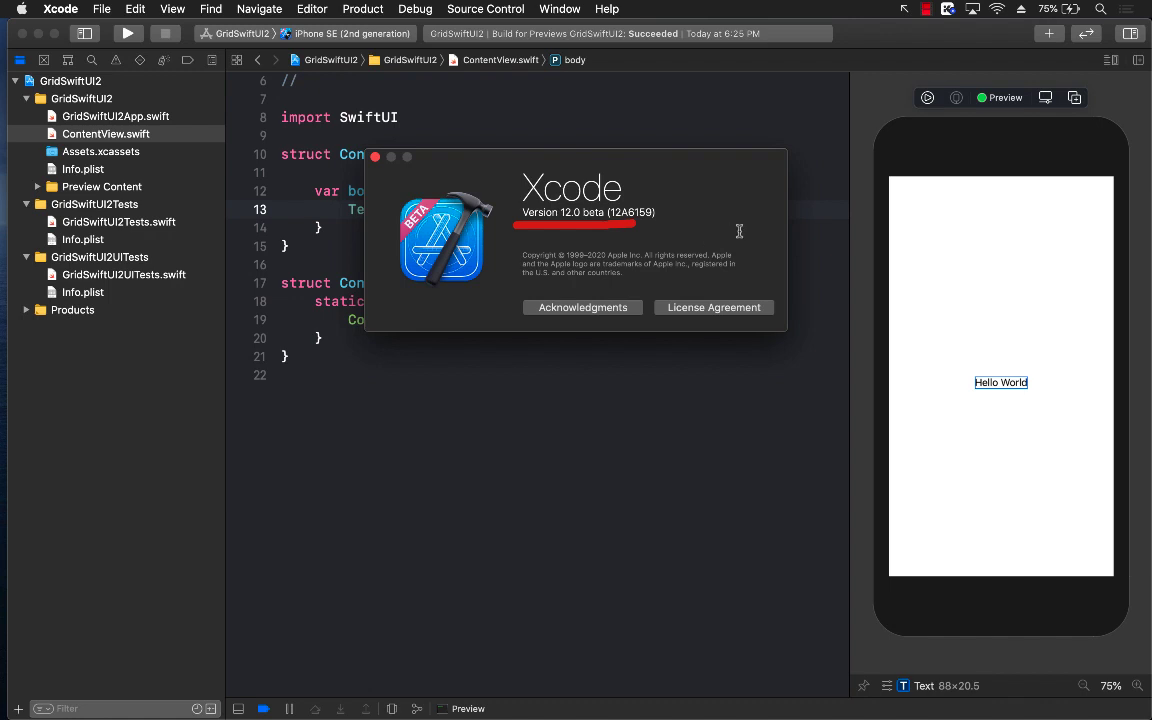
mouse_move(562, 153)
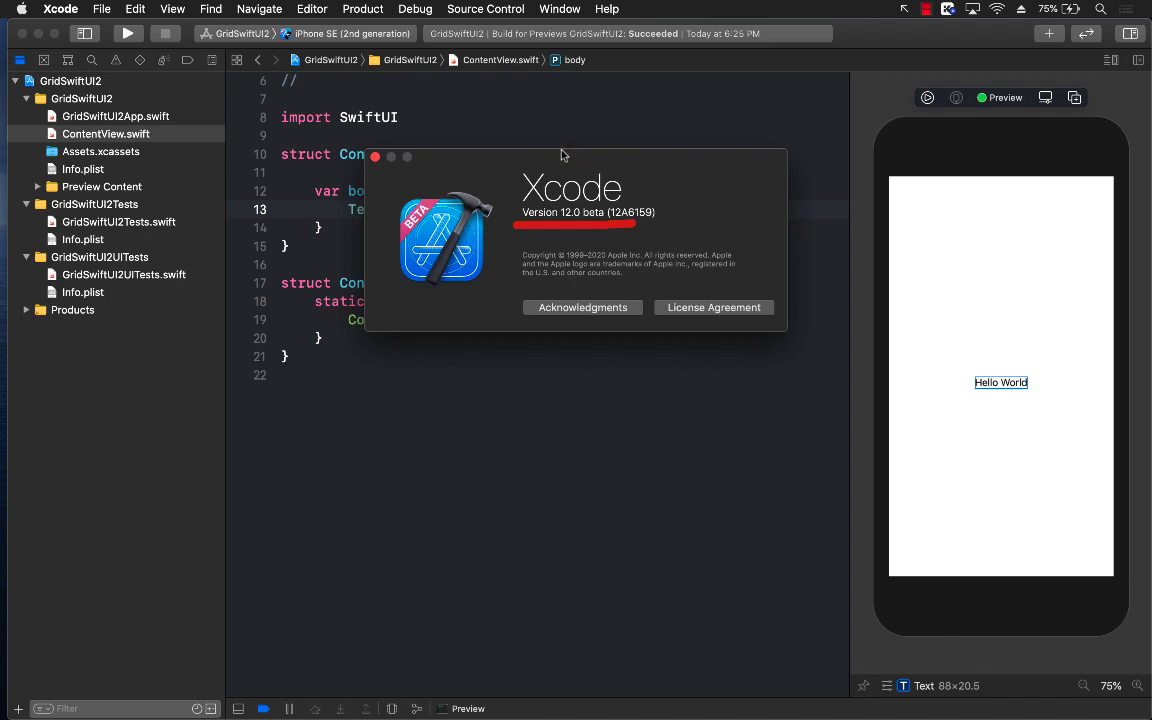
mouse_move(535, 130)
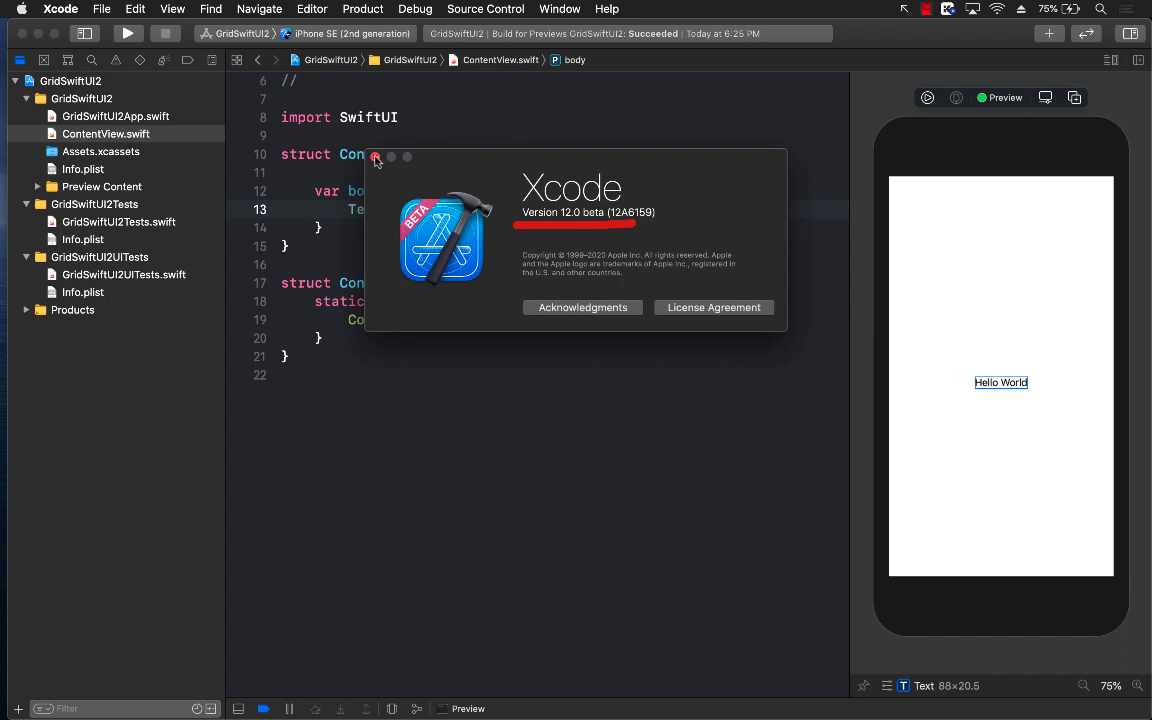
- Close the About window and place the cursor above var body in ContentView.swift
left_click(375, 156)
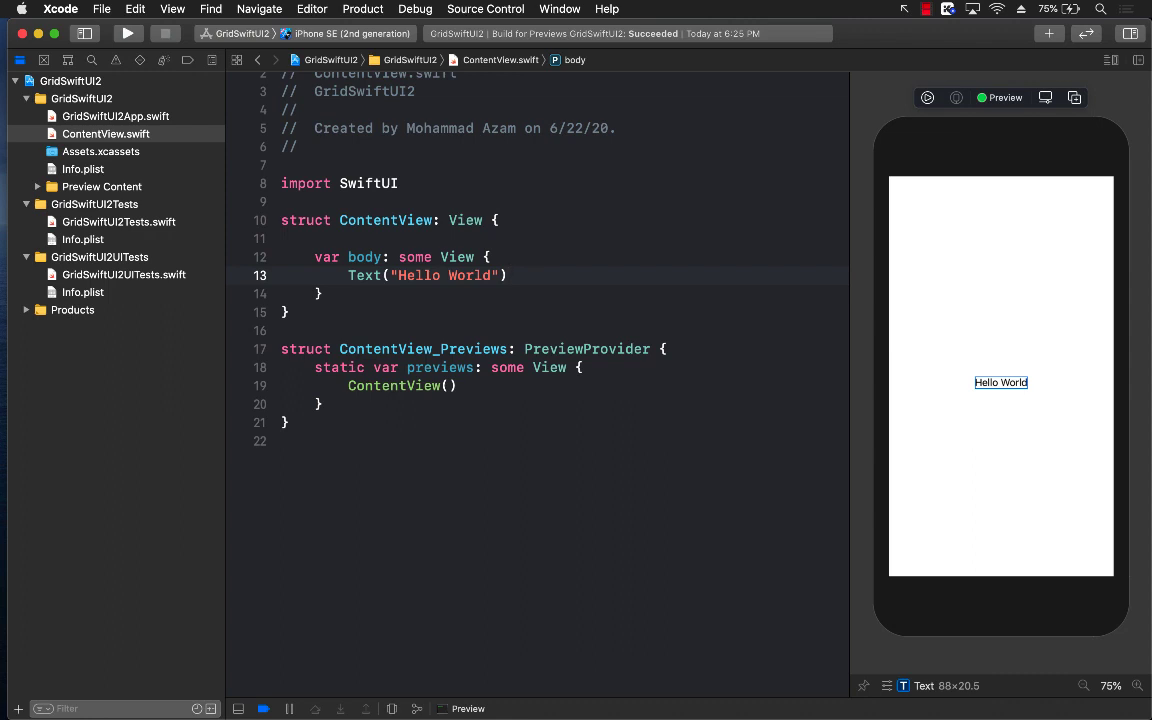
left_click(507, 275)
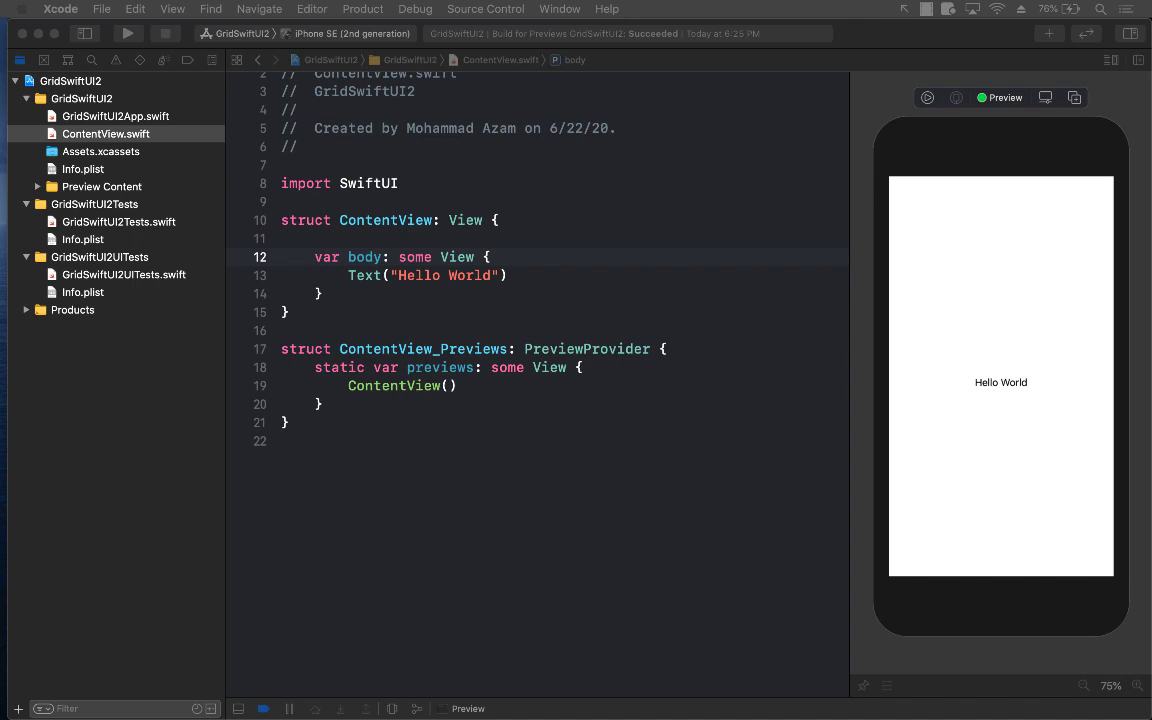
- Insert the animals emoji array above var body, then move to the Hello World line
key("Return")
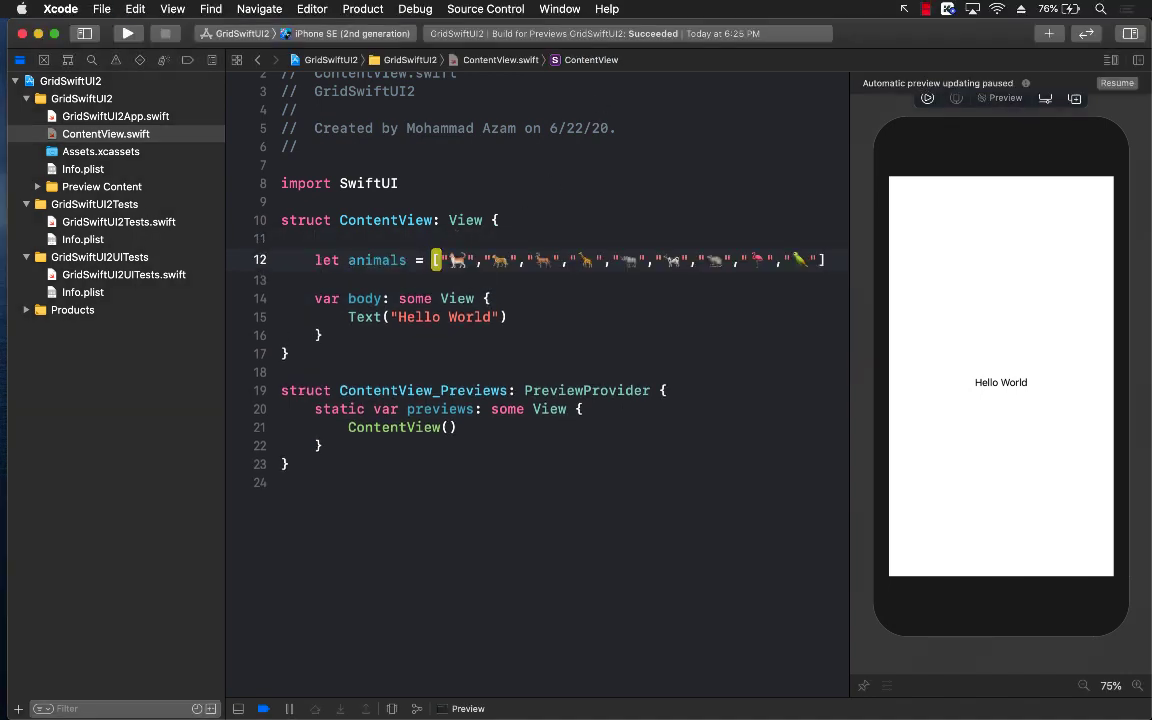
left_click(509, 317)
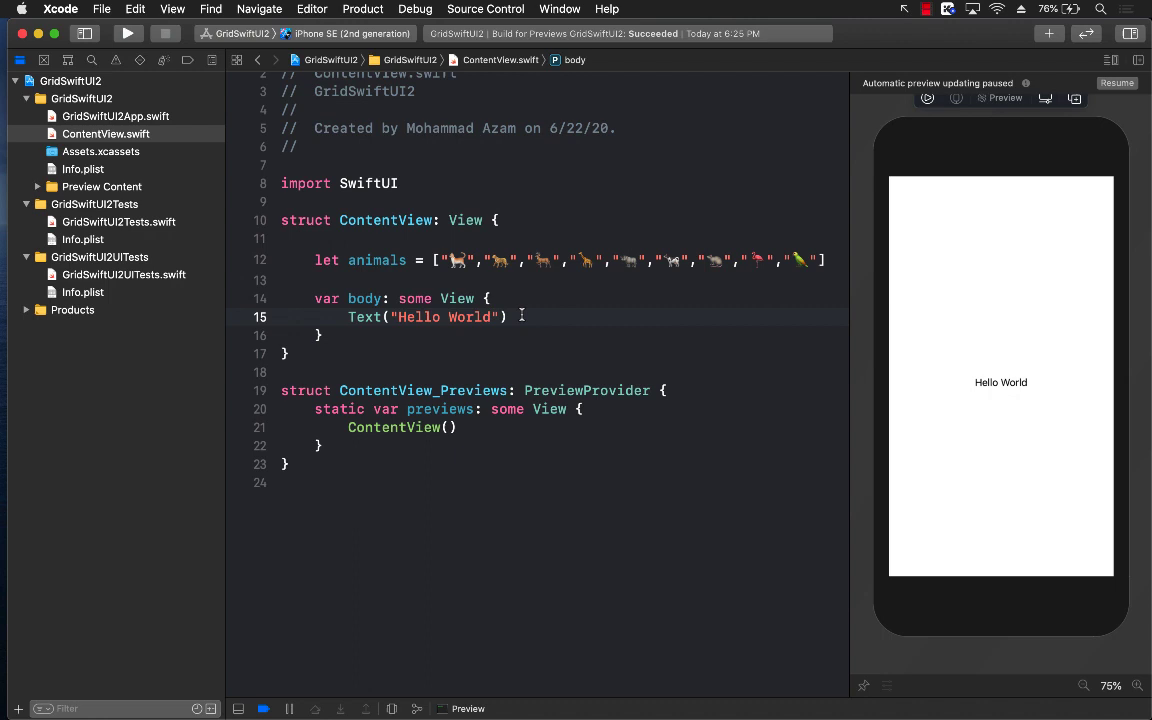
scroll("down", 3)
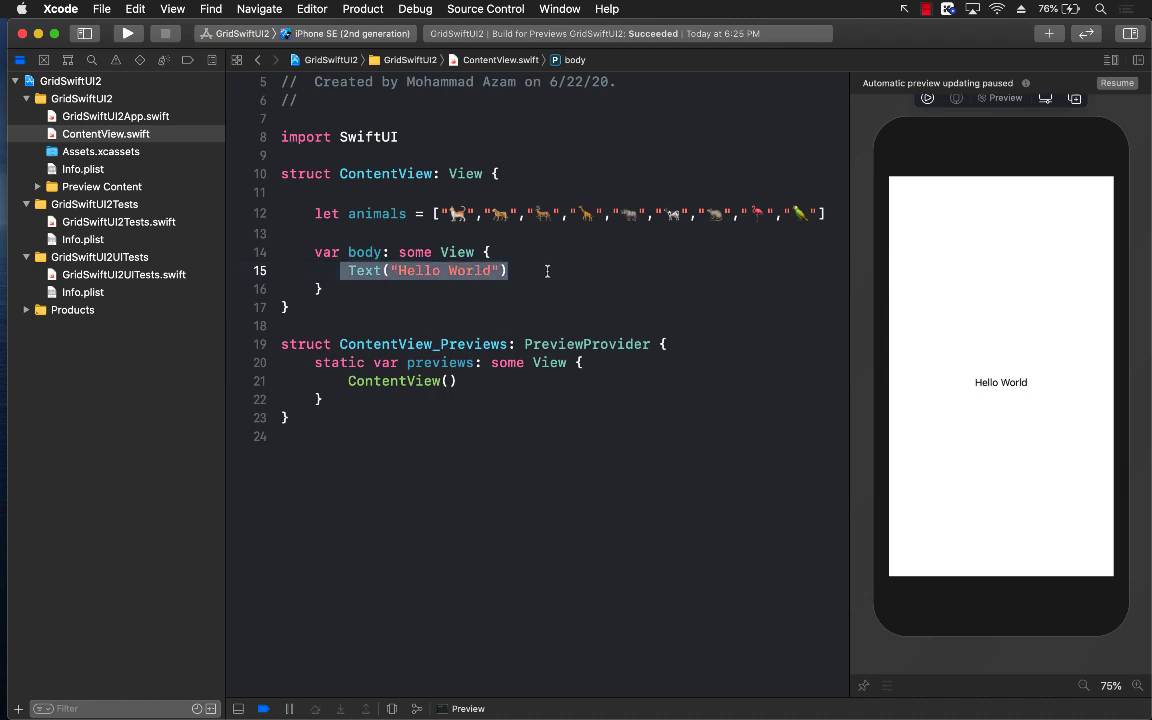
type("return VStack {")
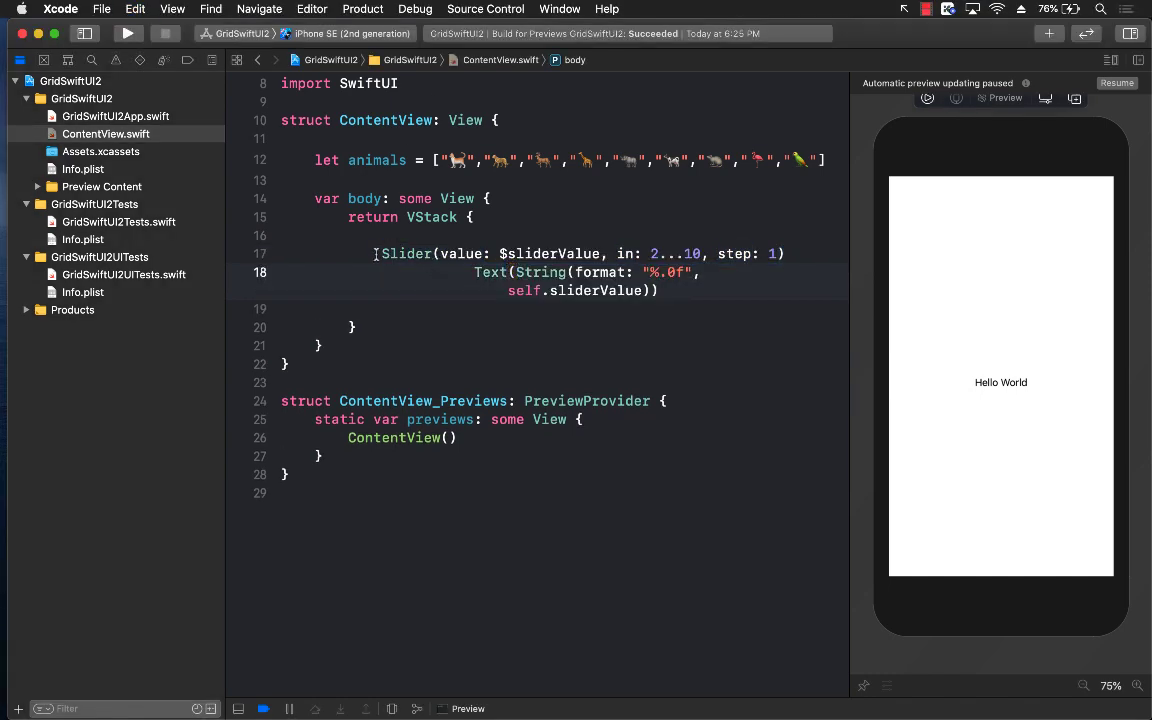
left_click_drag(380, 253, 668, 291)
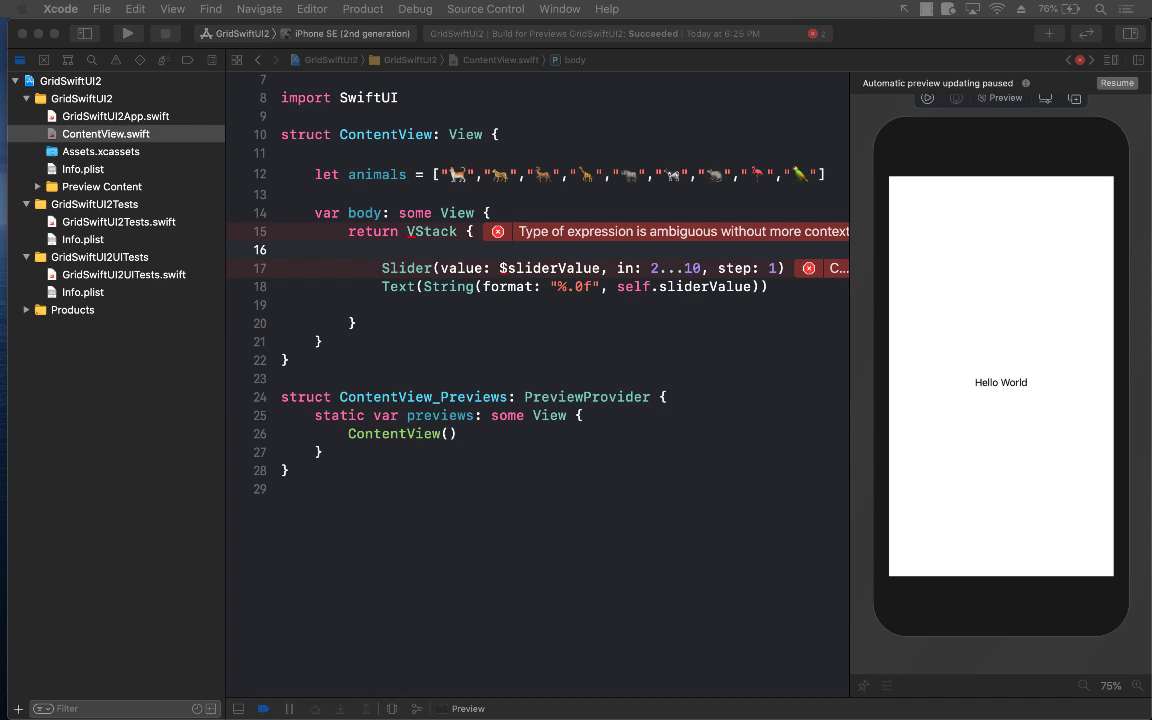
left_click(554, 174)
type("@State private var sliderValue: CGFloat = 2")
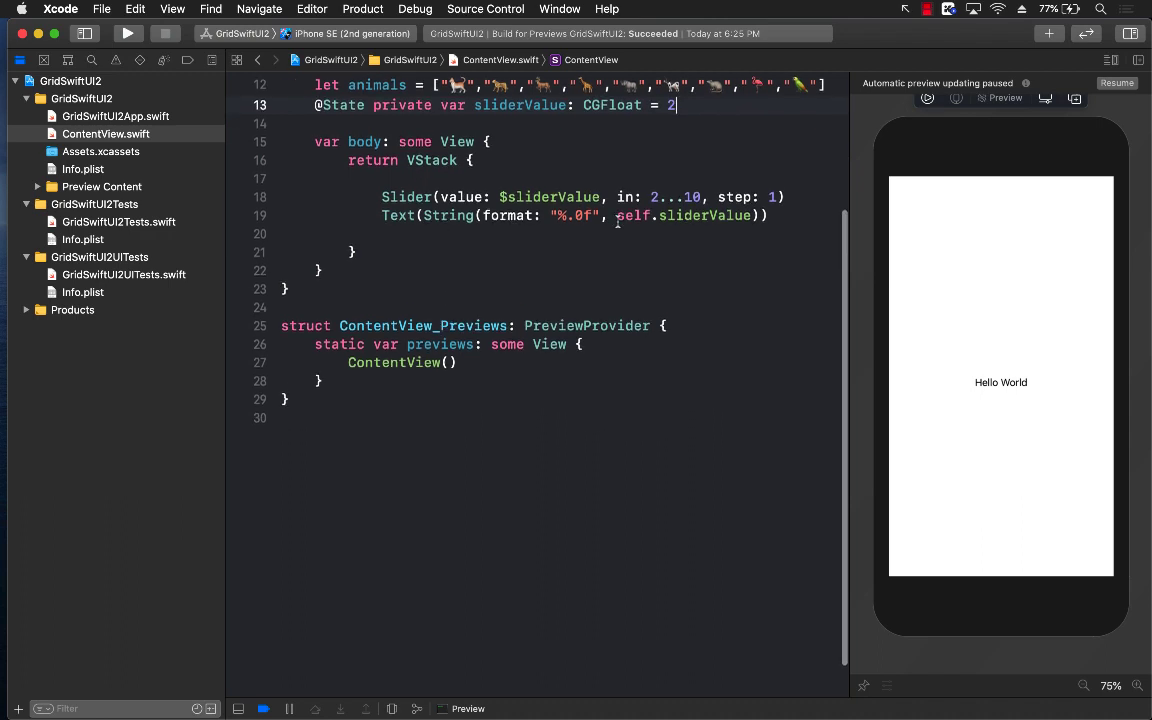
left_click(768, 215)
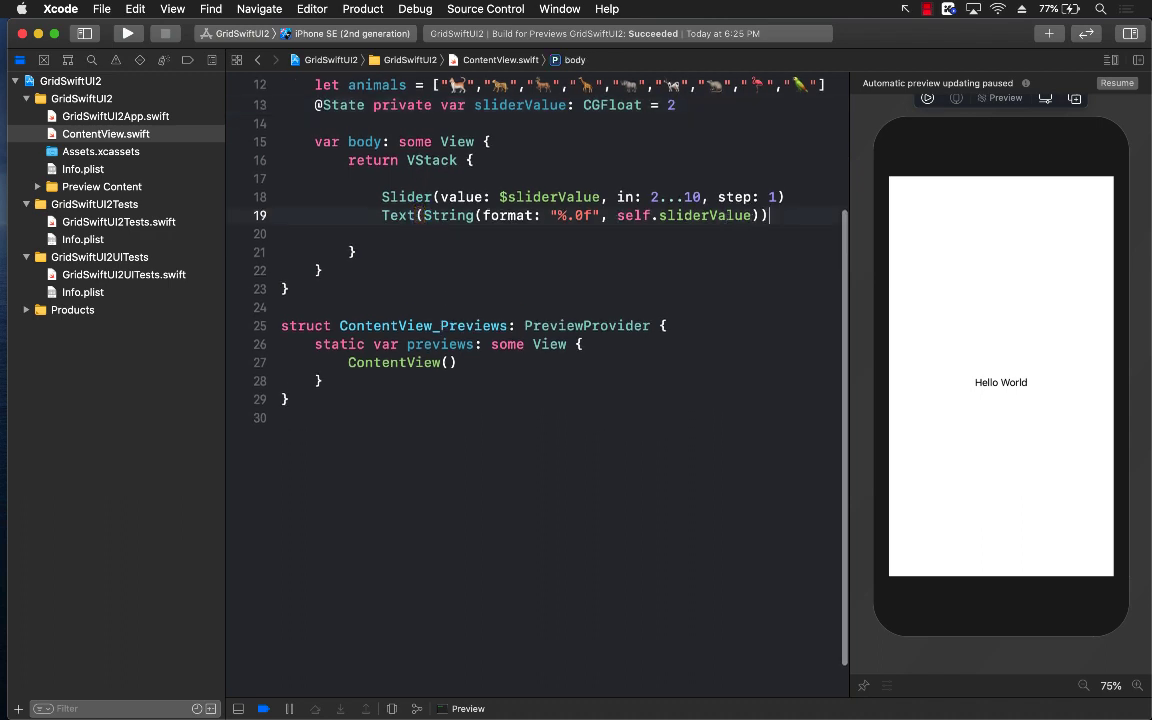
key("Return")
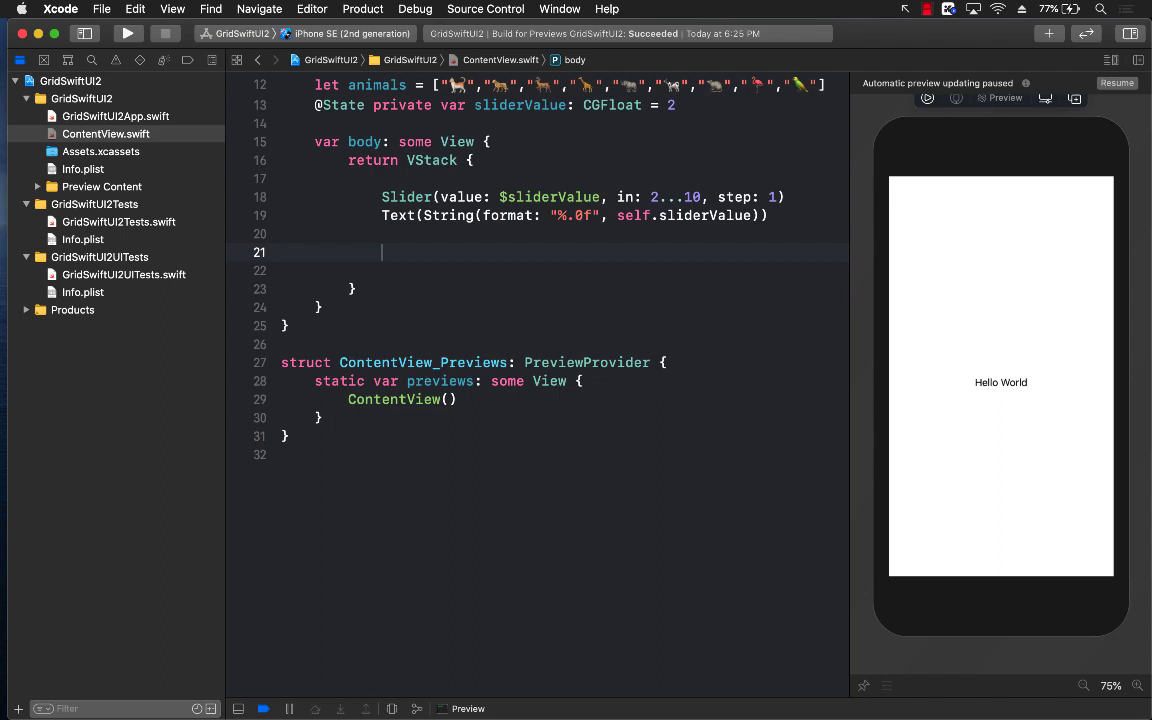
- Add a ScrollView below the value label containing LazyVGrid(columns:) with no argument yet
type("ScrollView {")
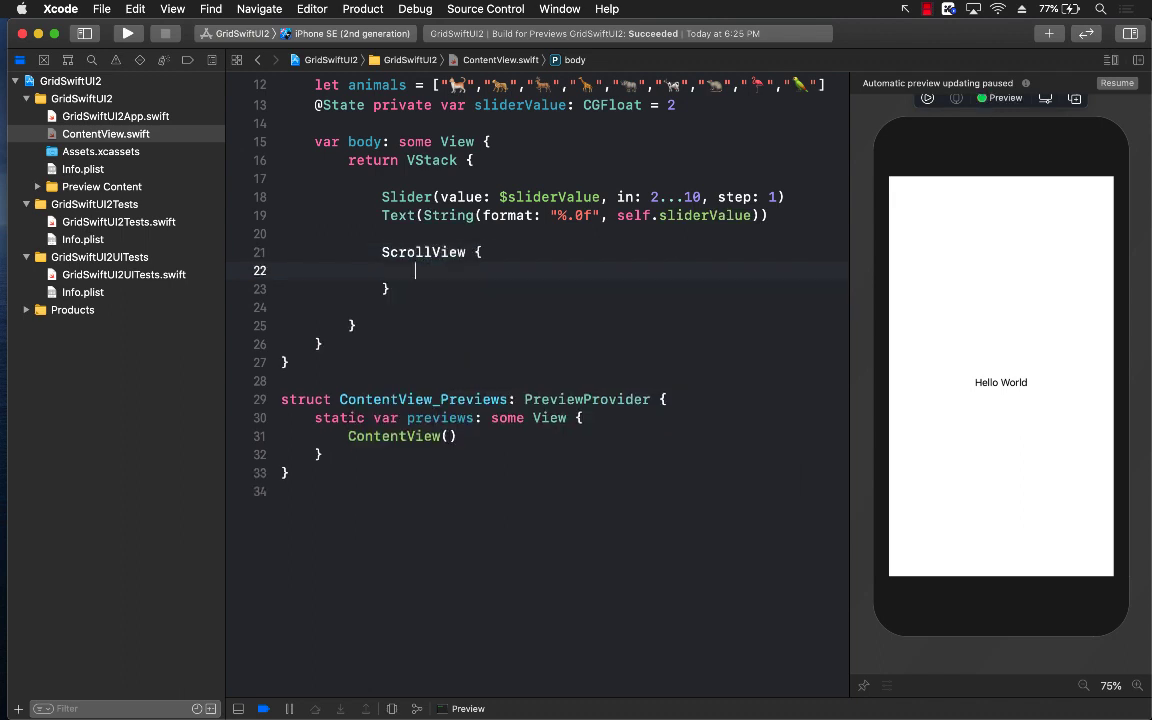
type("Lazy")
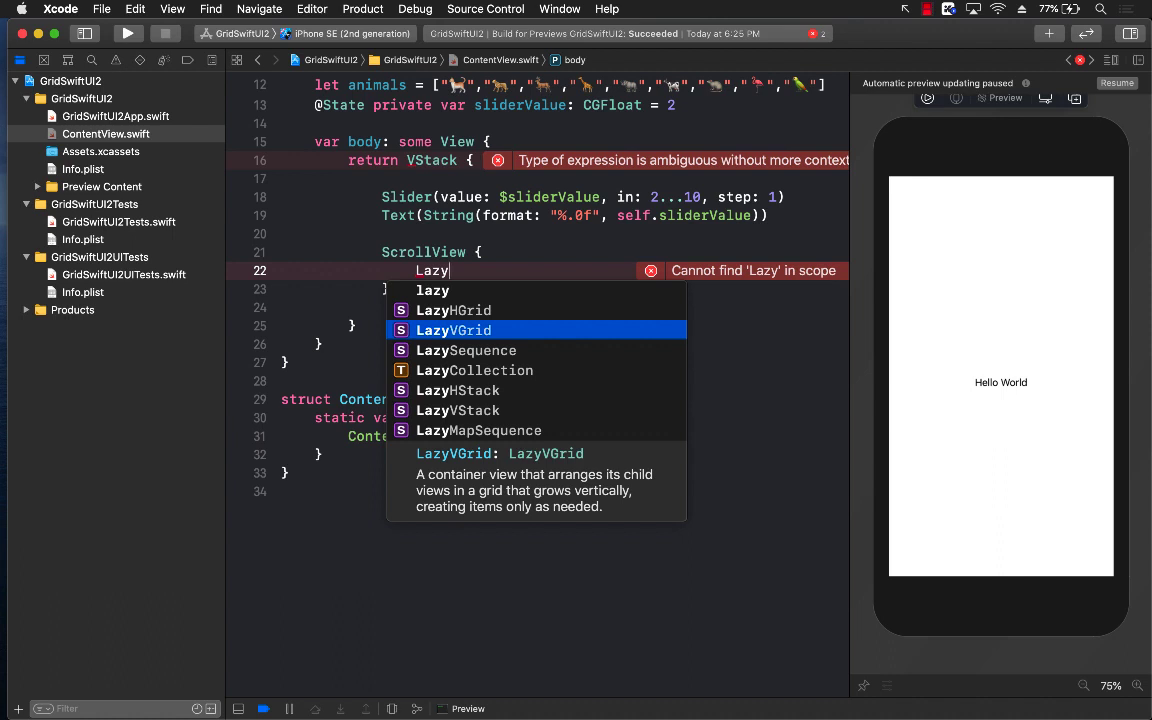
left_click(453, 330)
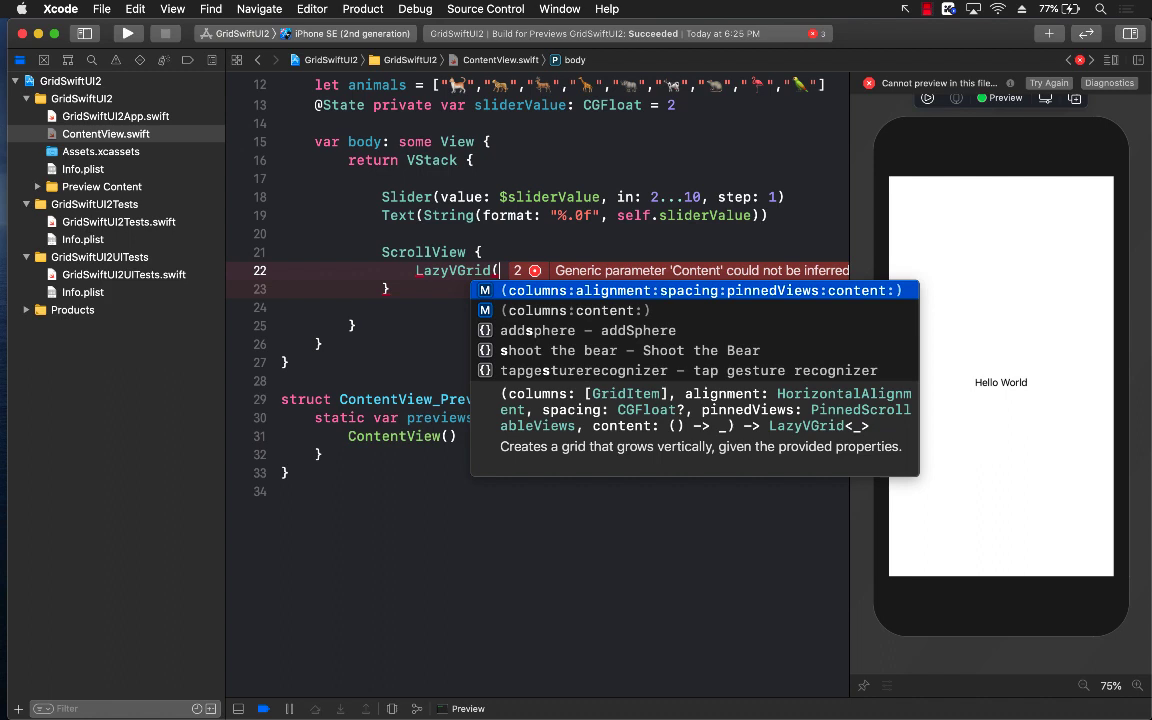
type("columns:)")
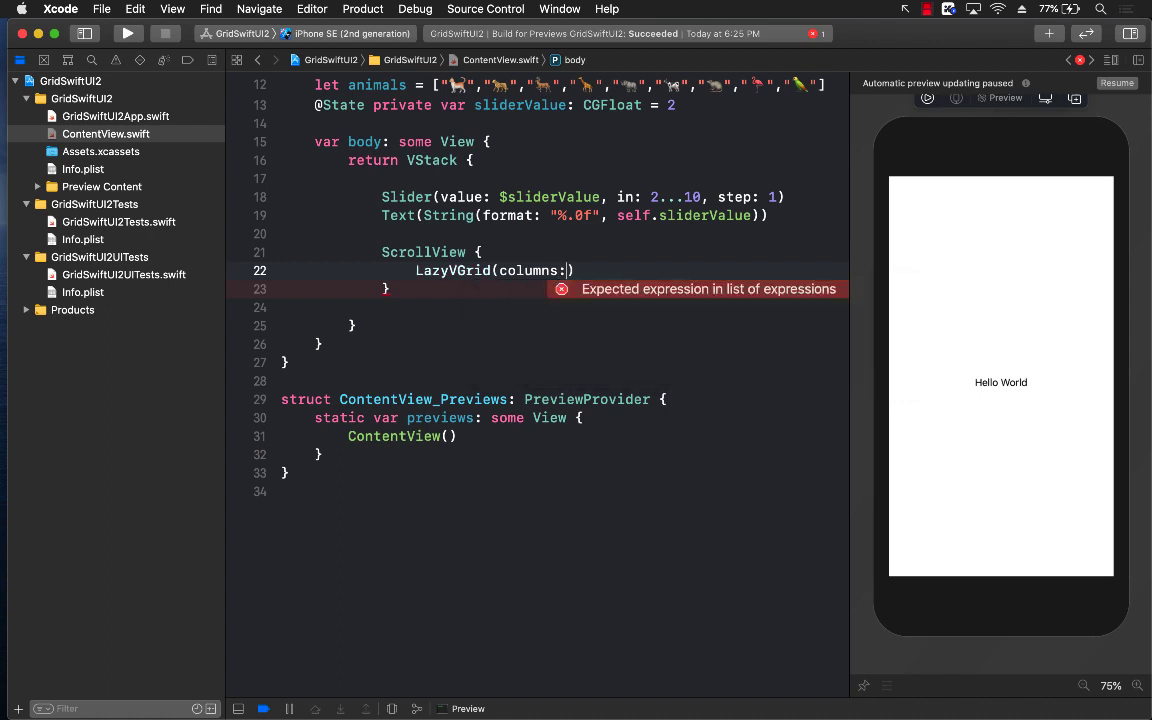
type("\" \"")
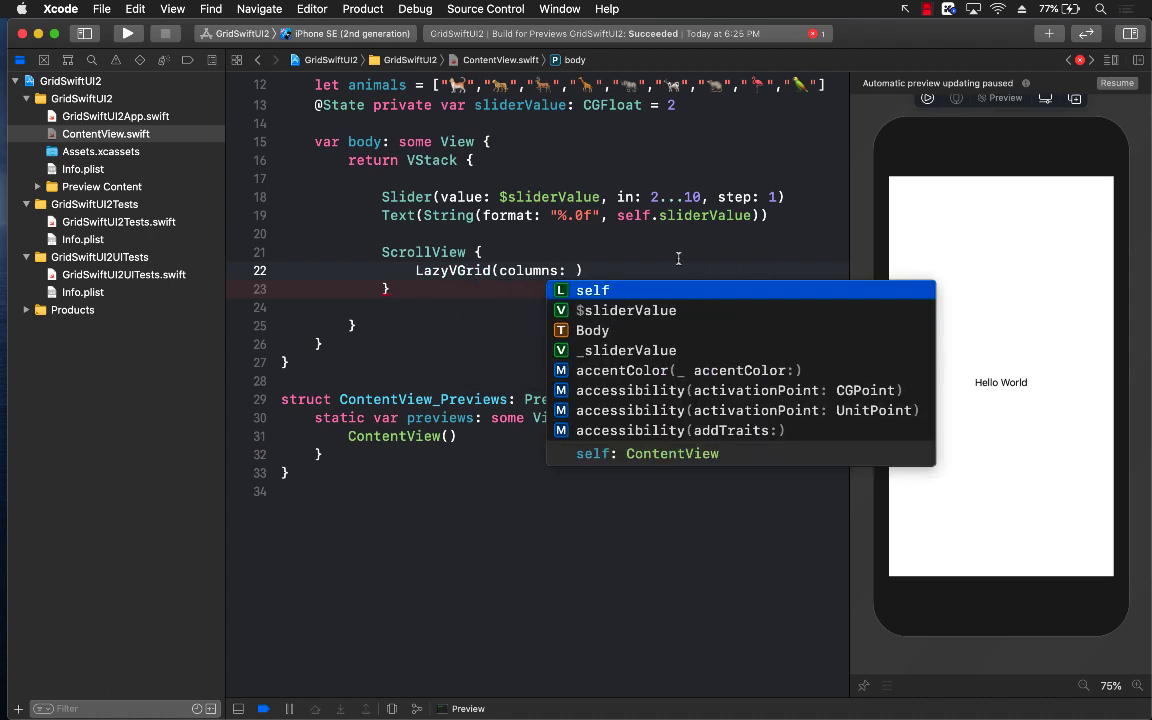
key("Escape")
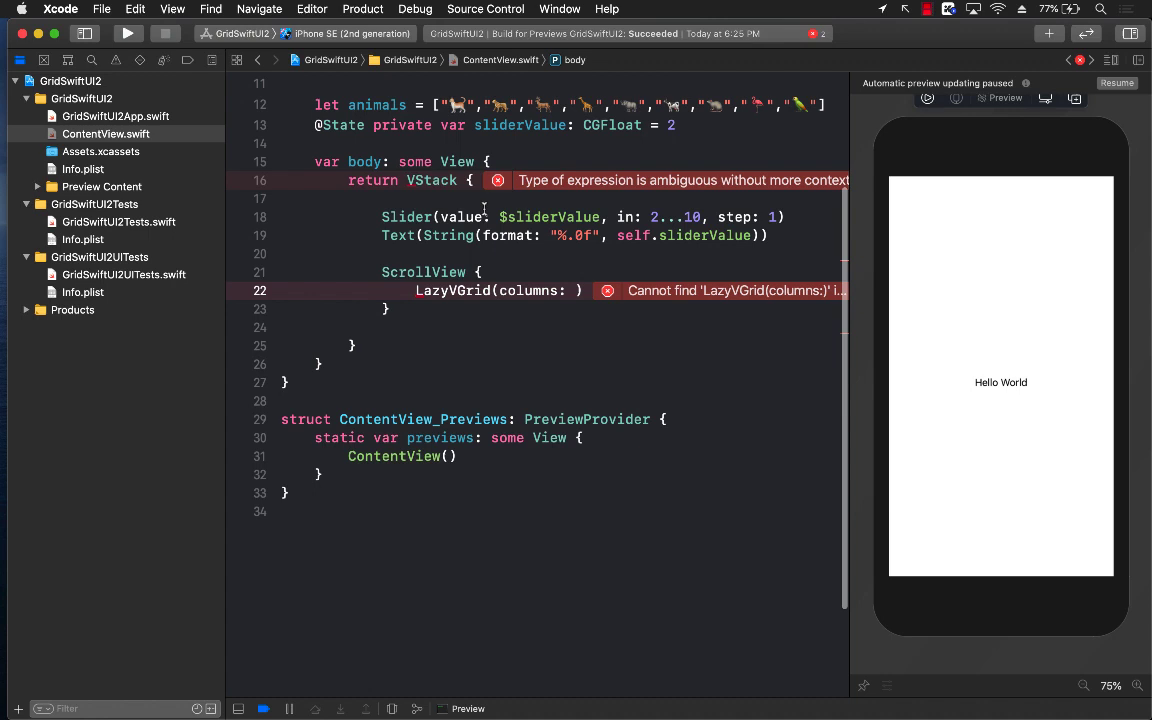
- Declare columns as flexible GridItems repeated Int(sliderValue) times and pass it to LazyVGrid
key("Return")
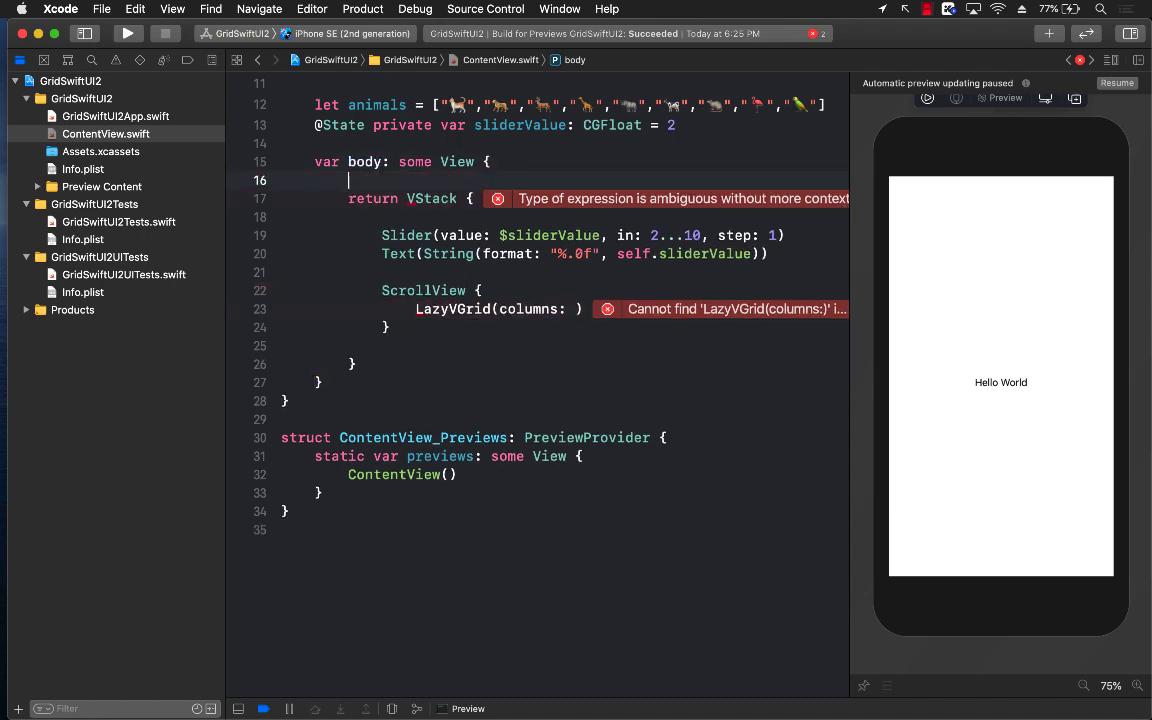
key("Return")
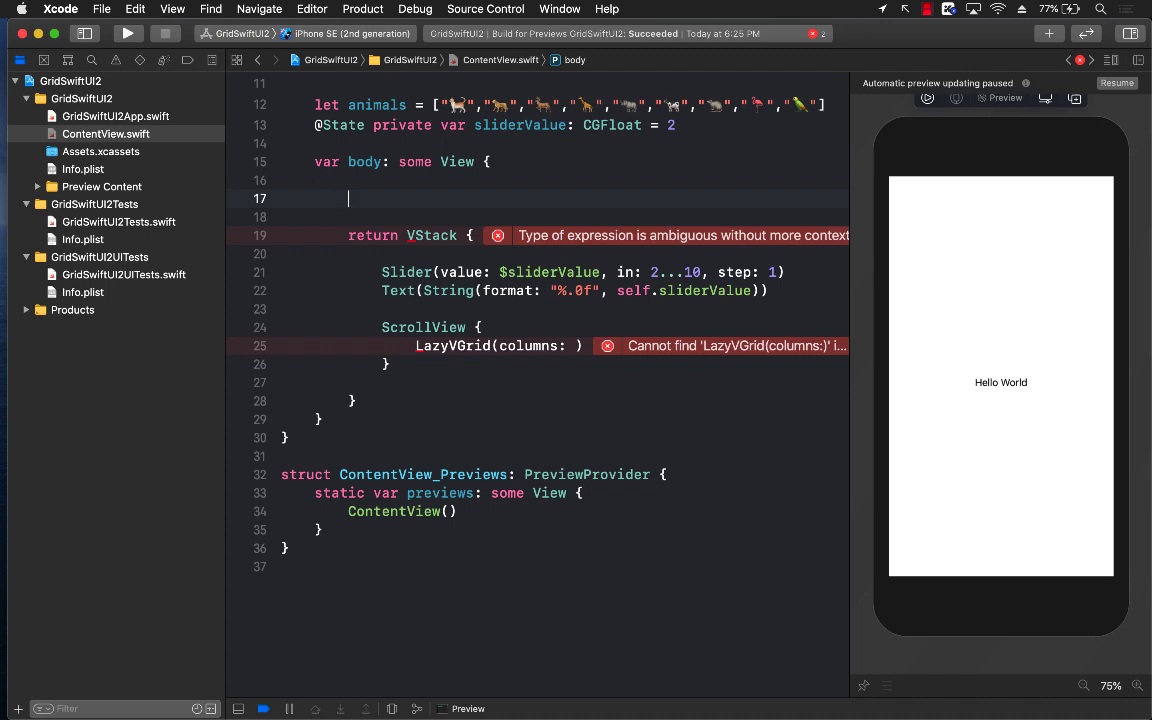
type("let colu")
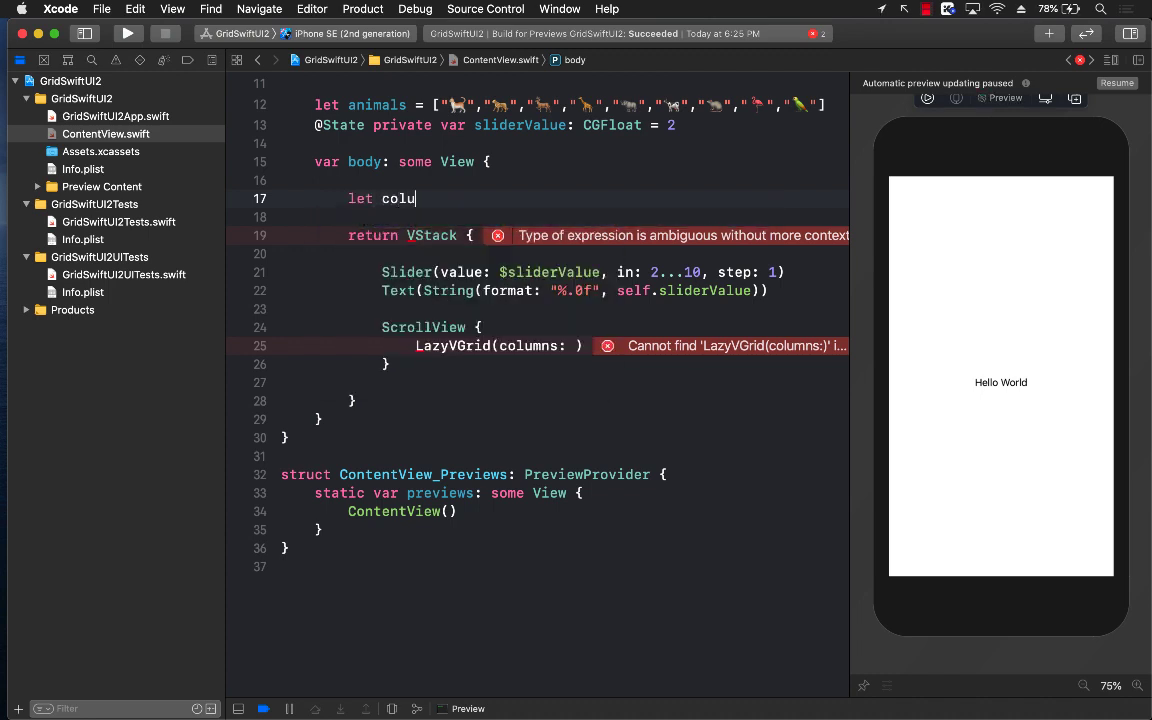
type("mns:")
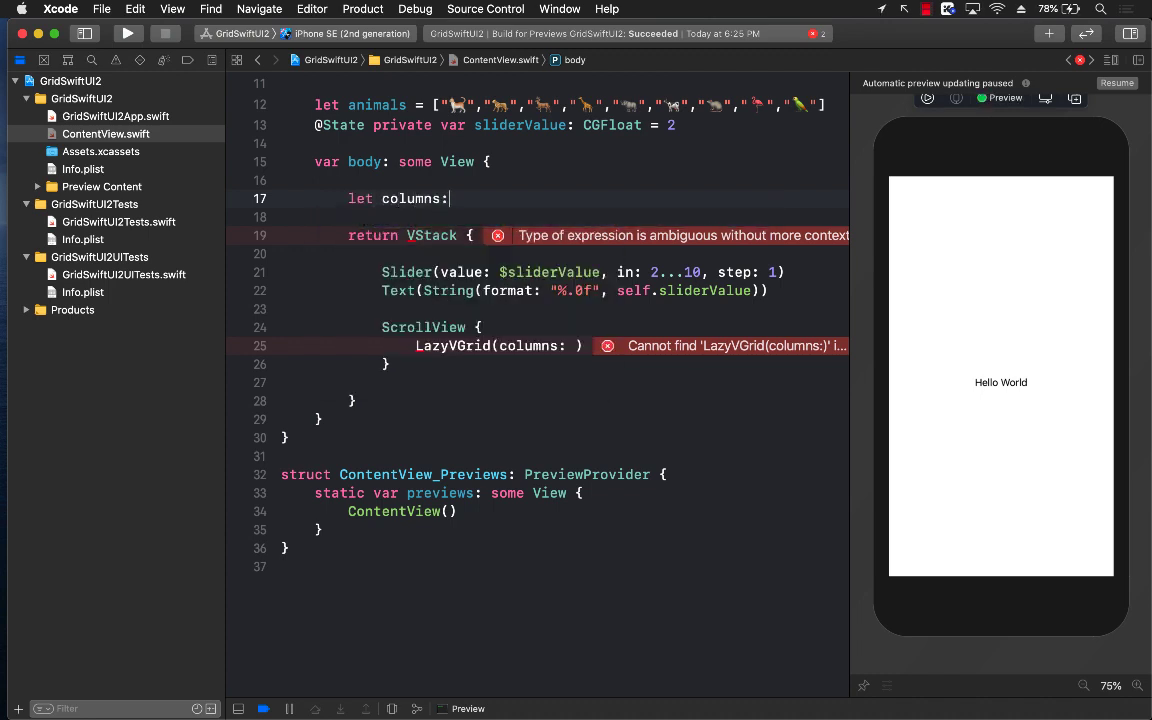
type("[")
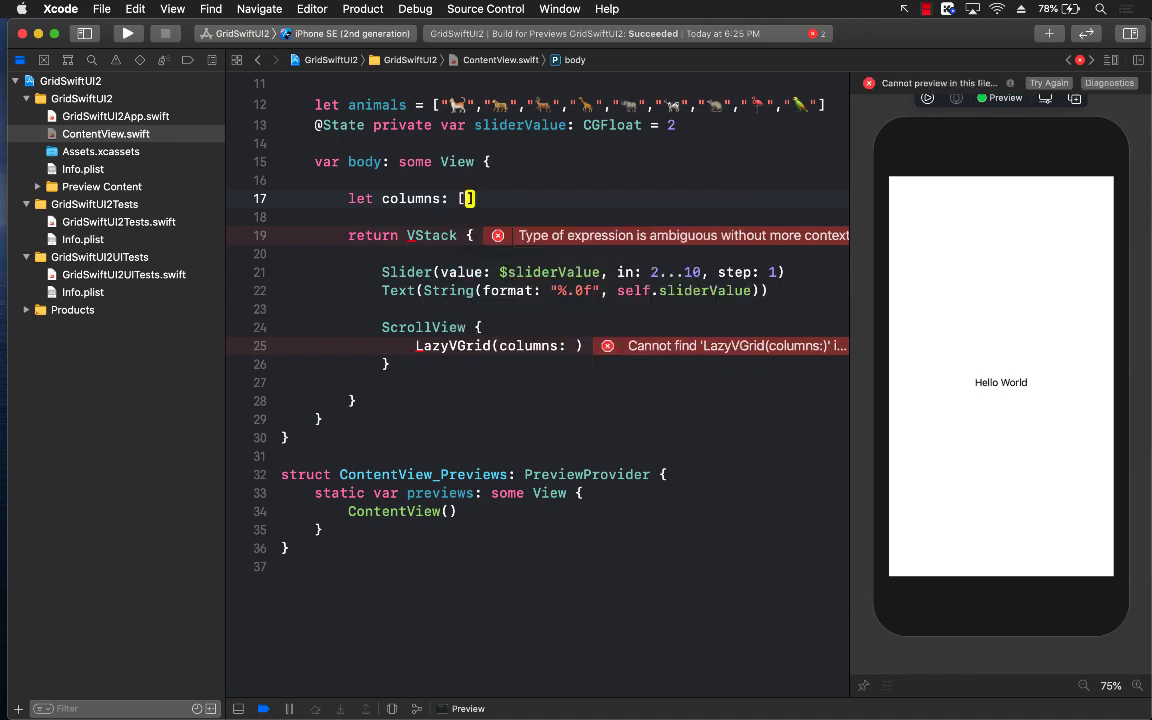
type("GridItem] =  Array(repeating: .init(.flexible()), count: Int(self.sliderValue")
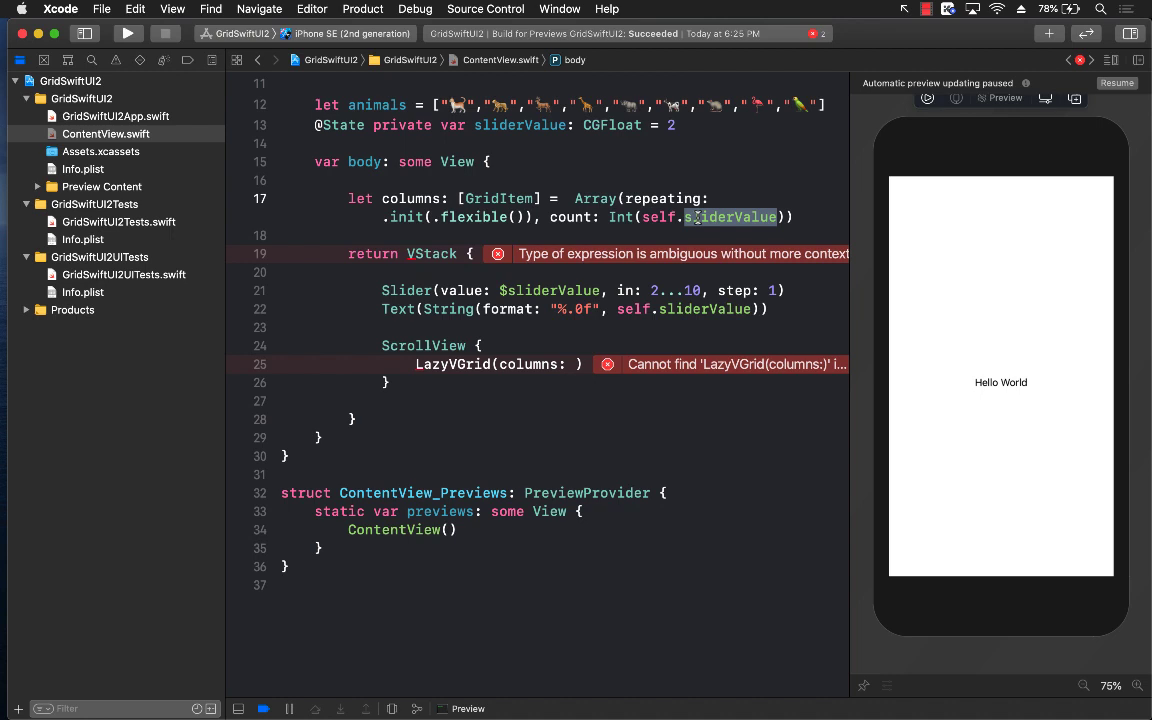
left_click(551, 217)
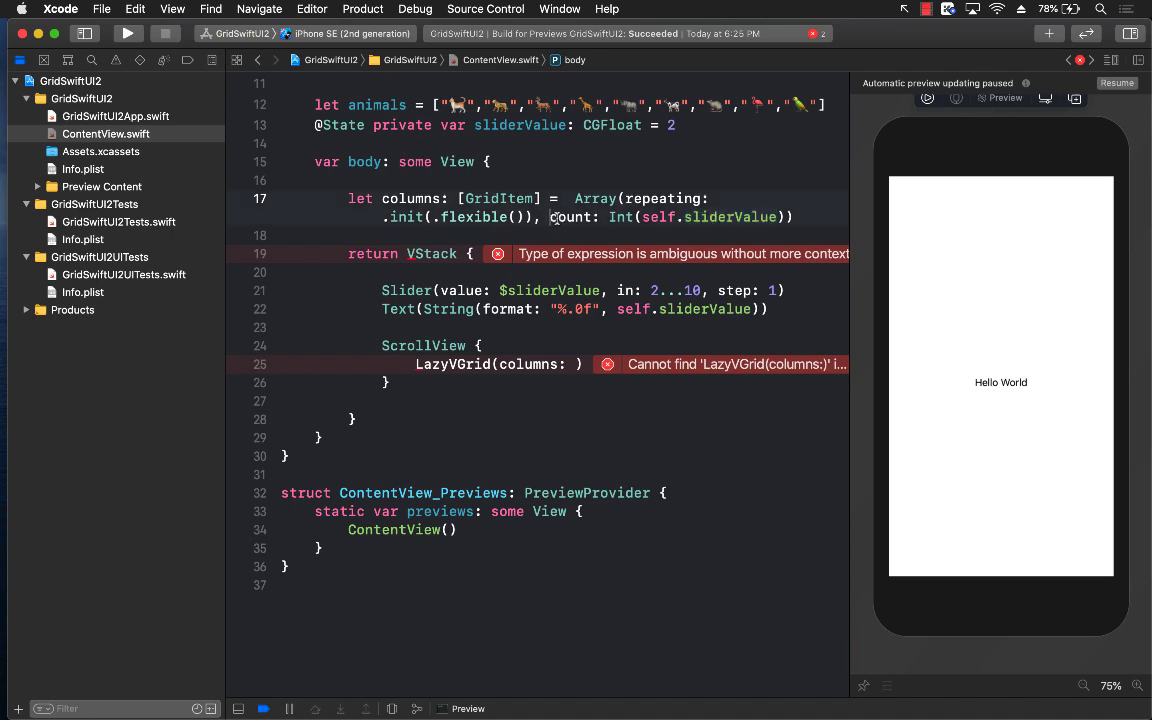
double_click(570, 217)
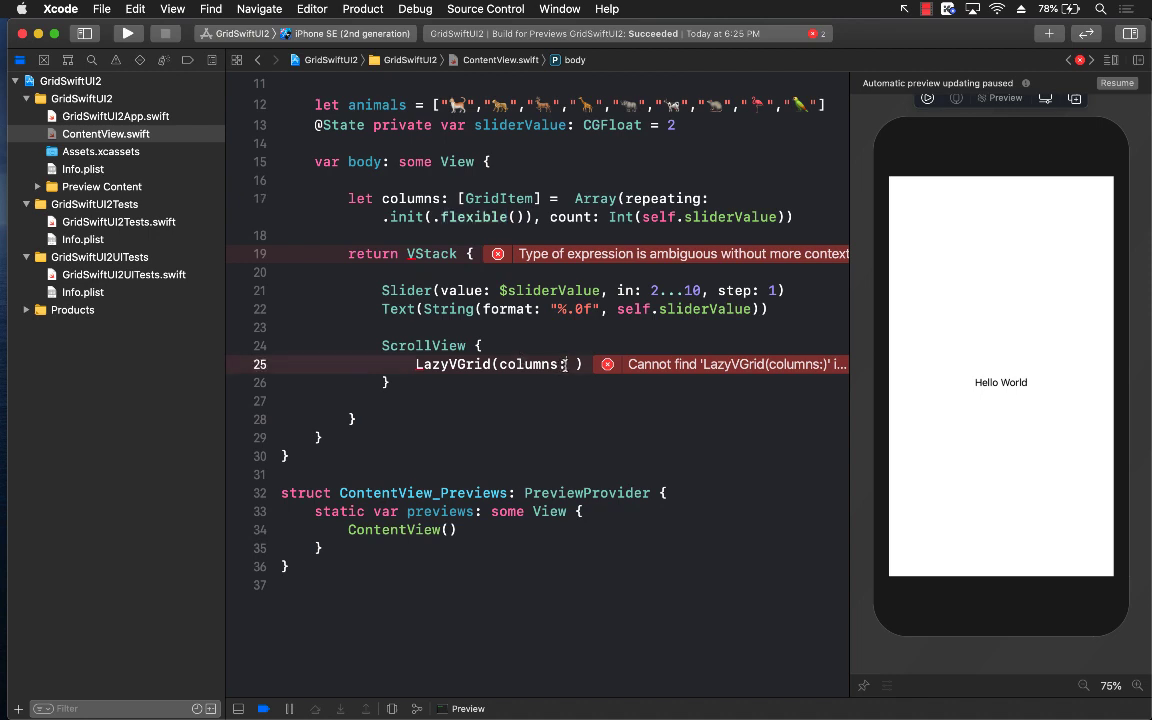
type("columns")
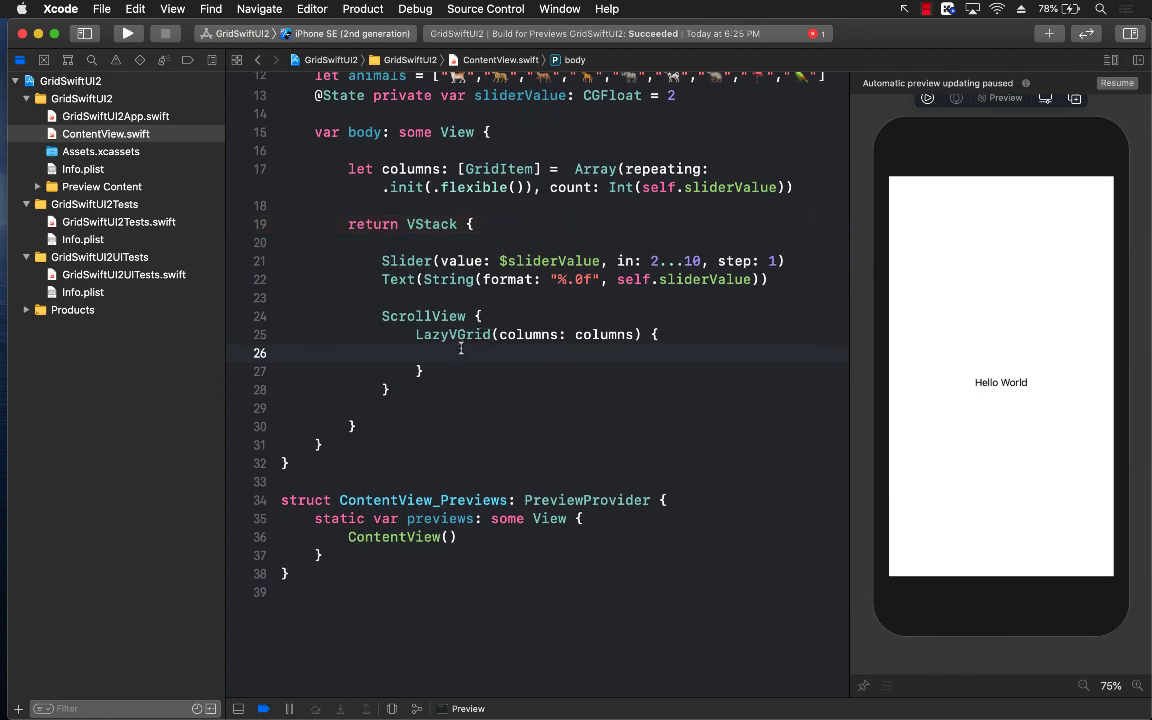
- Fill the grid with ForEach(self.animals, id: \.self) showing each emoji as size-100 Text
left_click(451, 352)
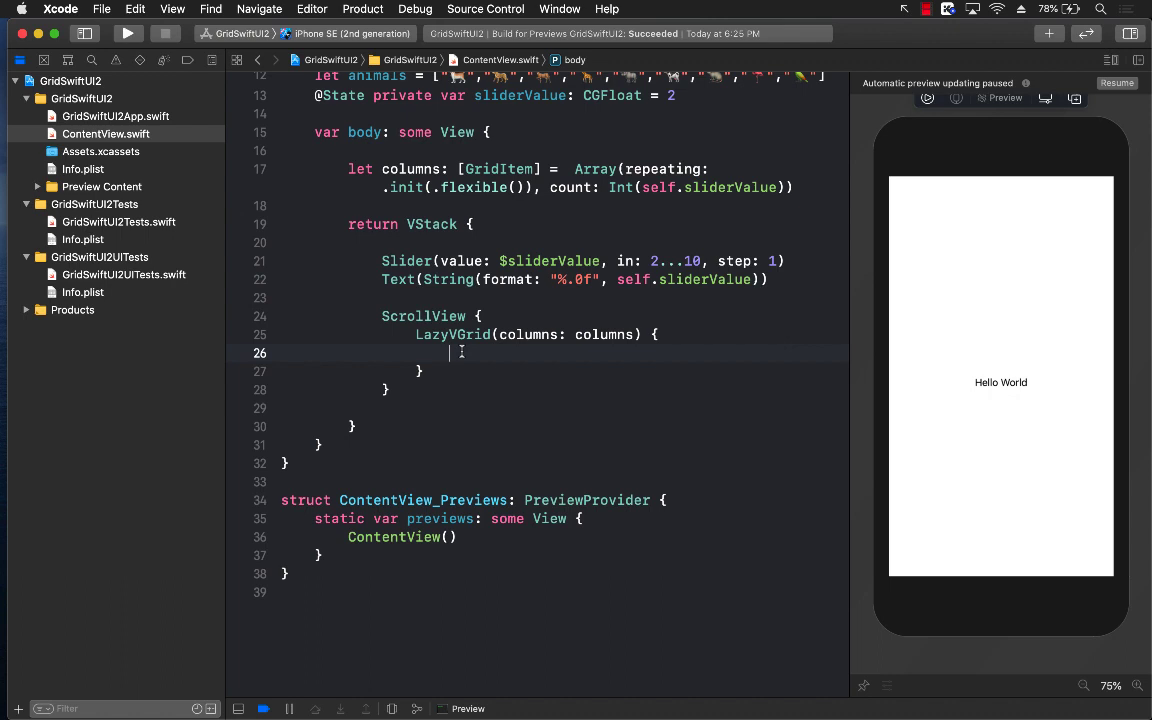
scroll("up", 3)
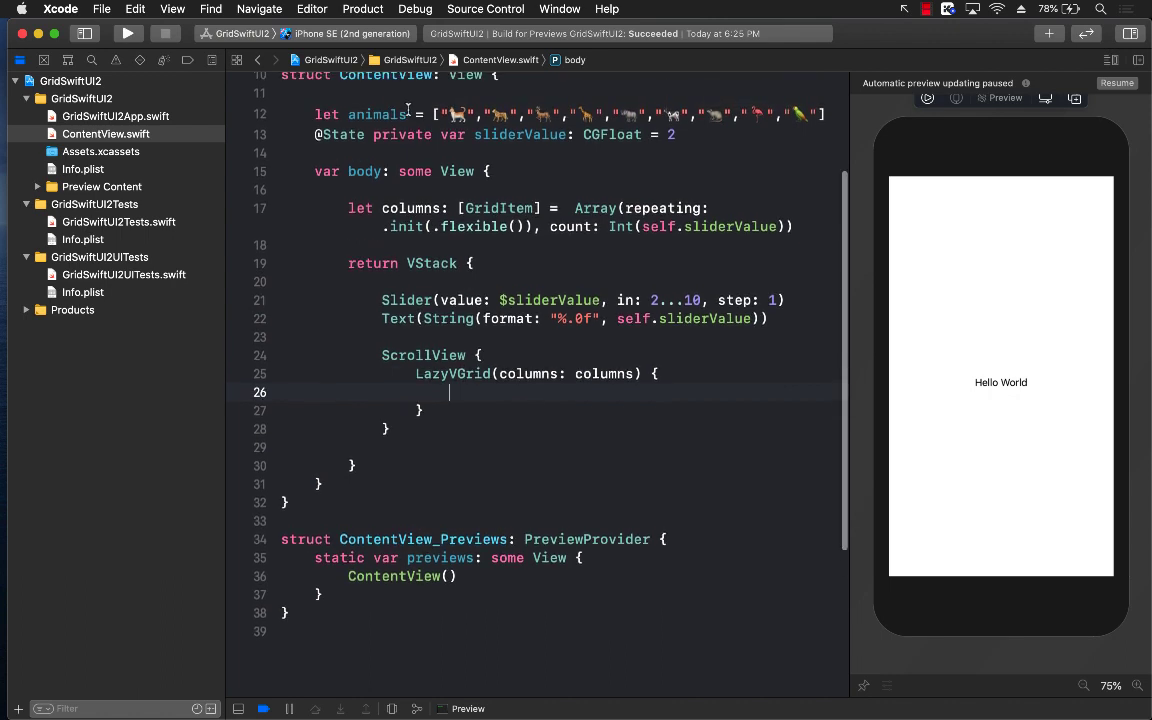
type("F")
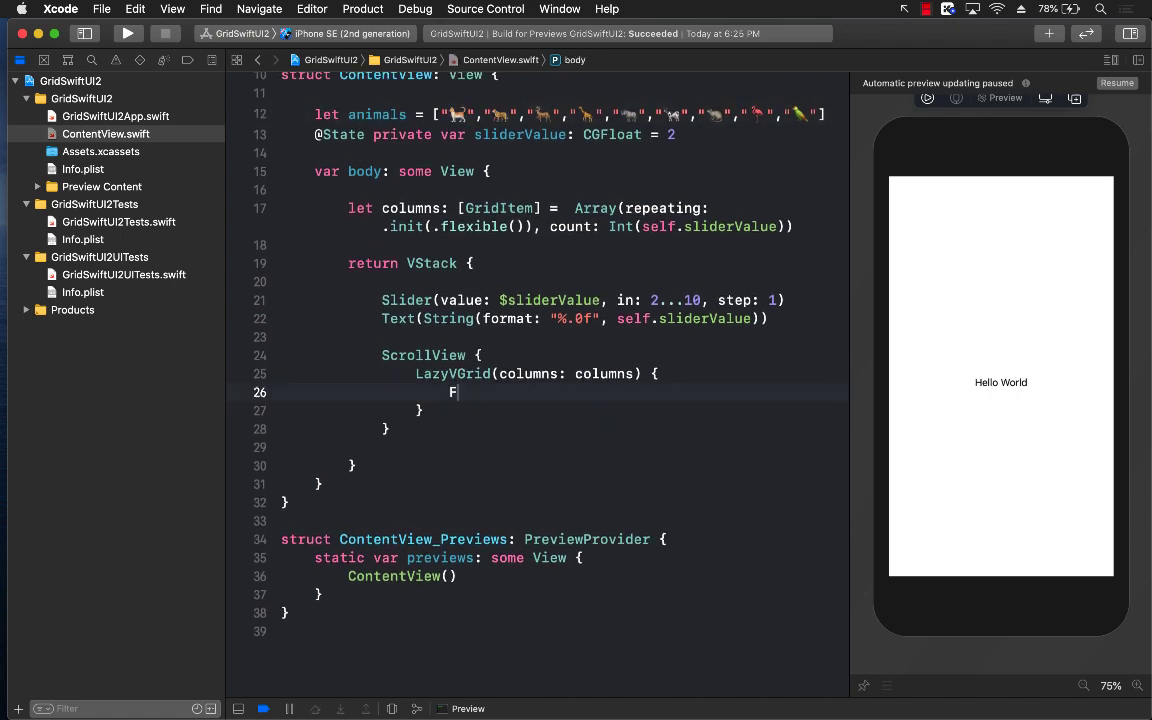
type("orEach(self.")
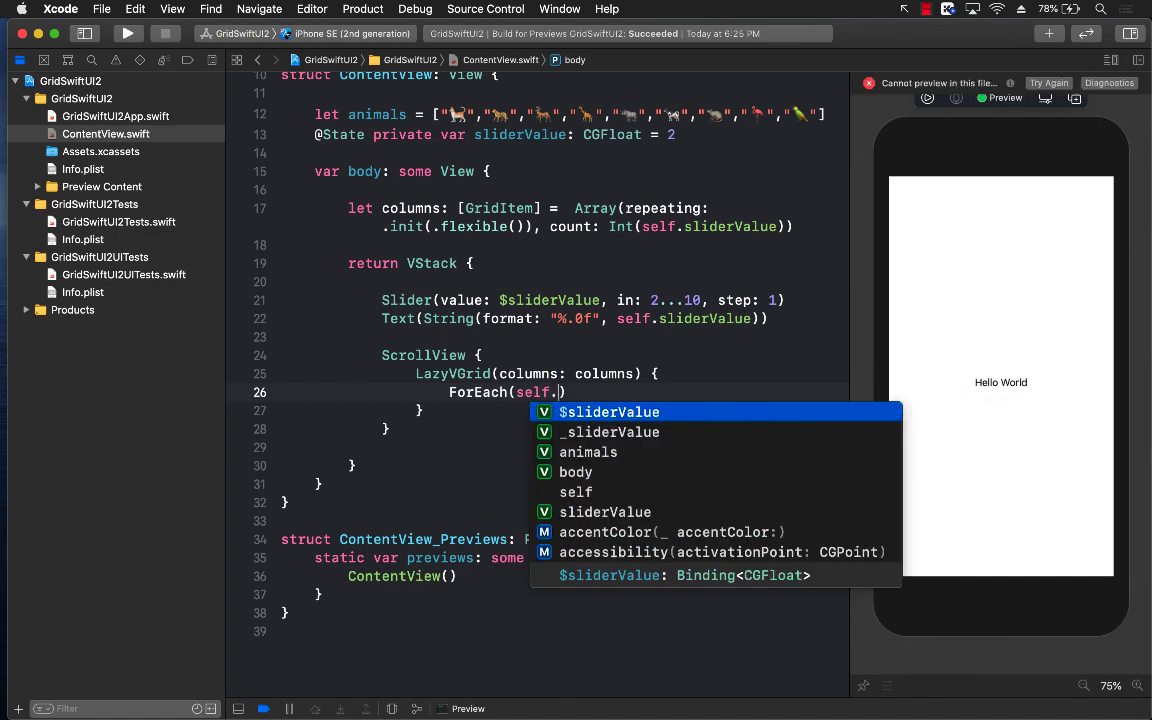
left_click(588, 452)
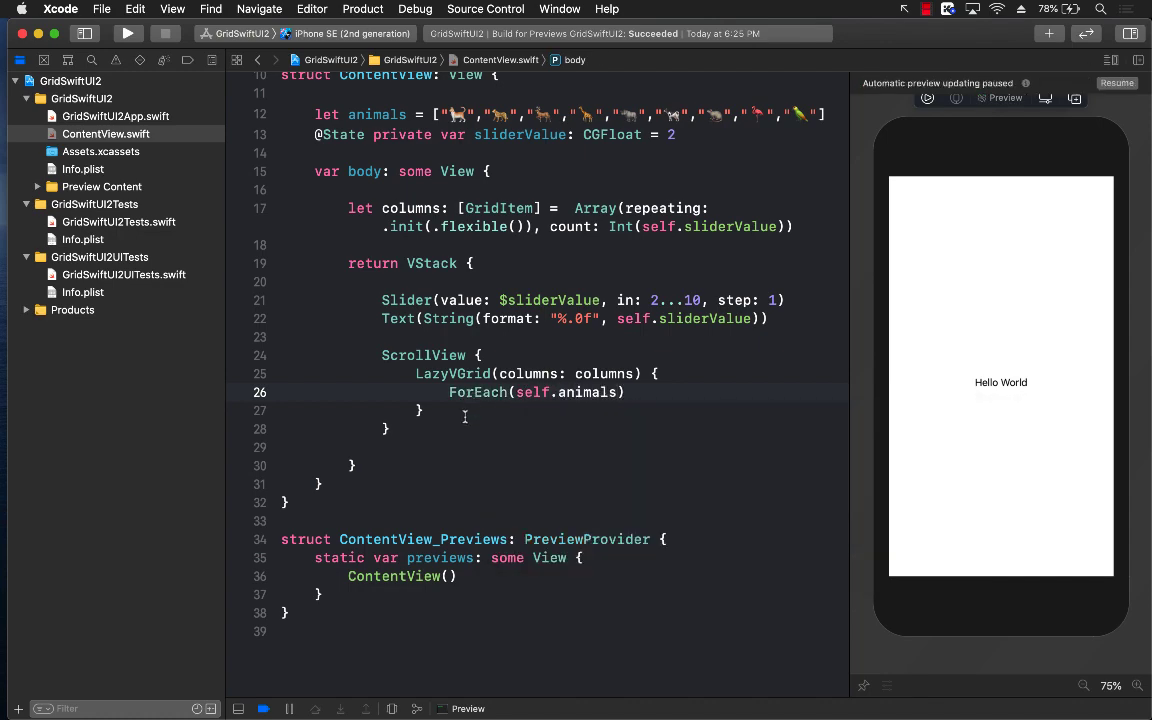
double_click(477, 392)
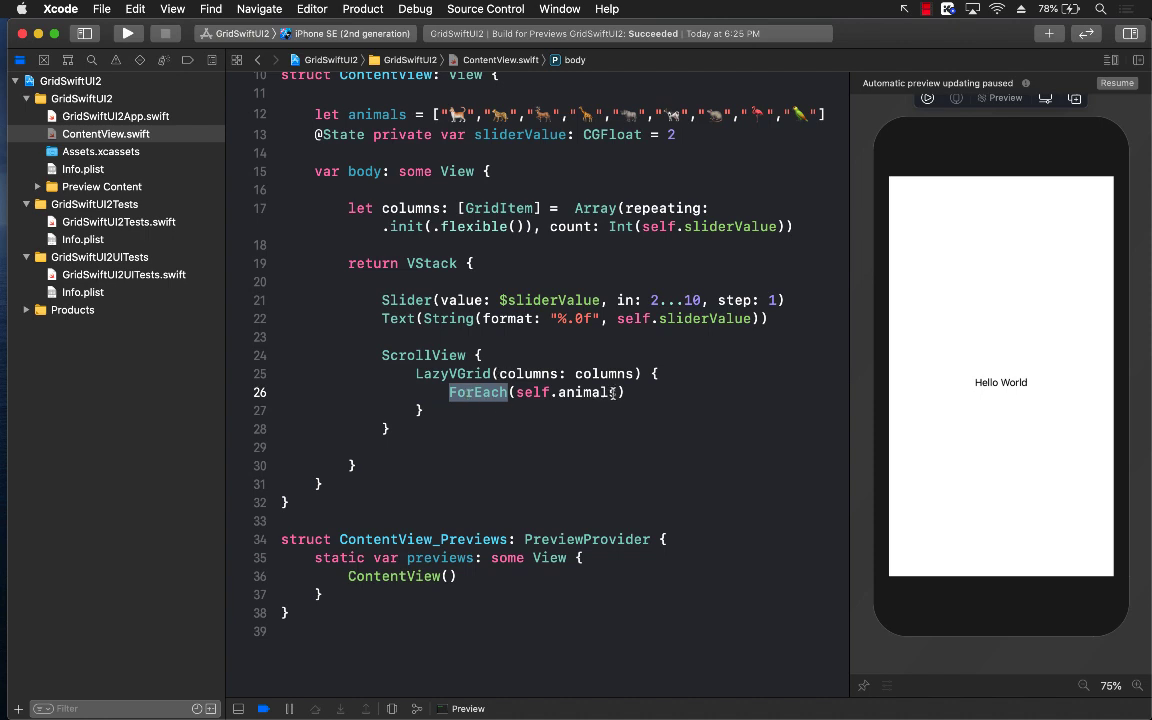
type("\", \"")
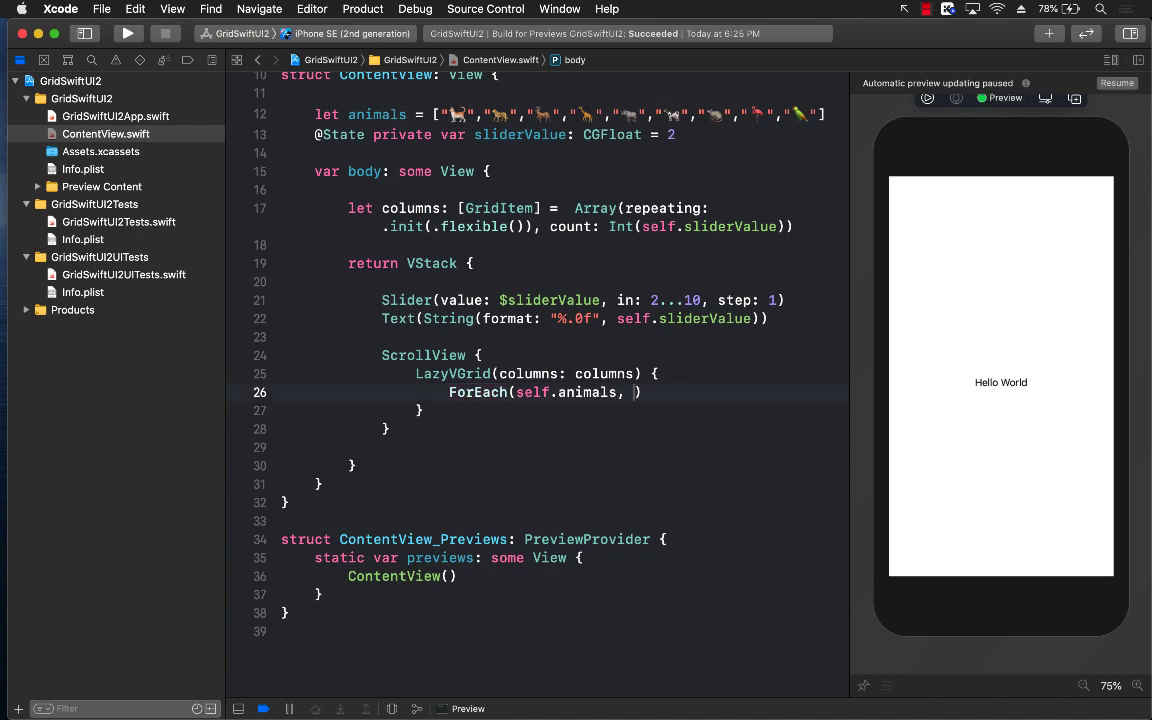
type("id: \\.self")
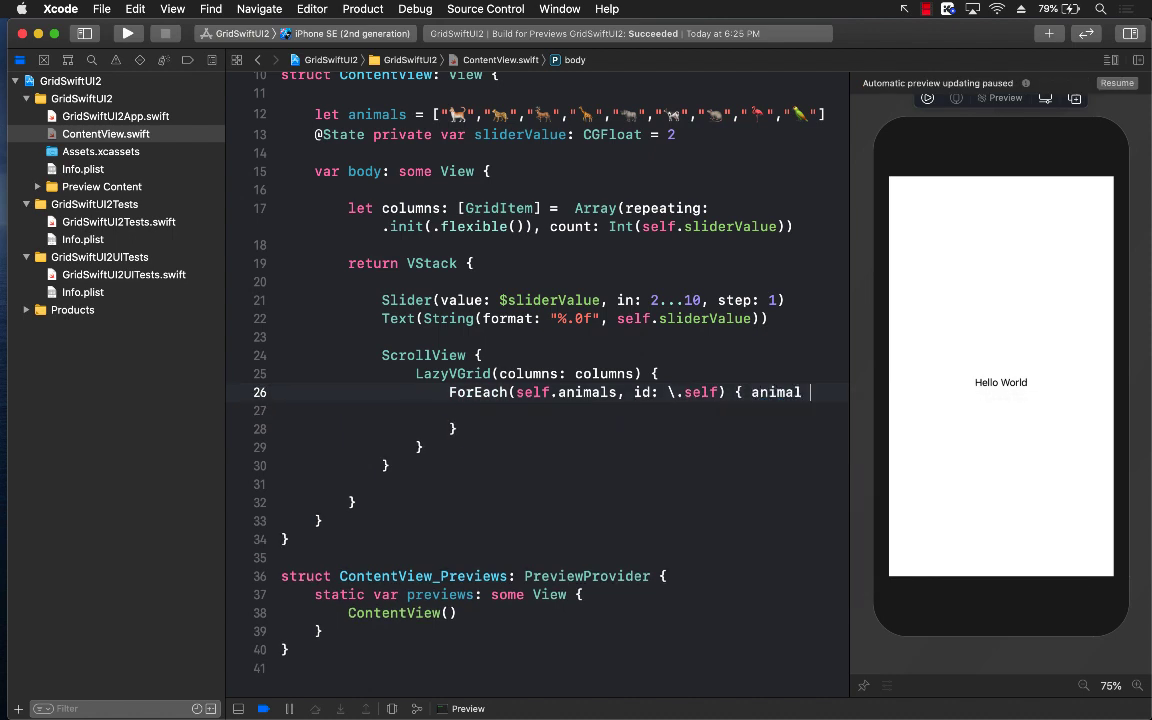
type("Text(animal")
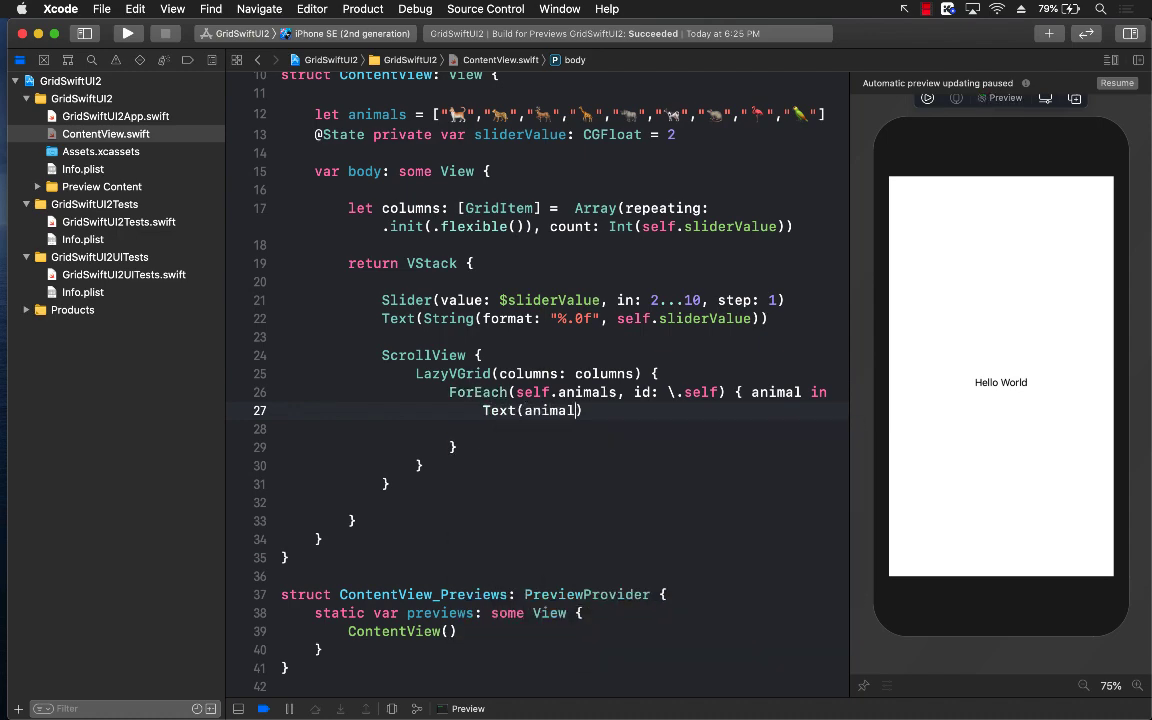
type(".font(.system(size: CGFloat")
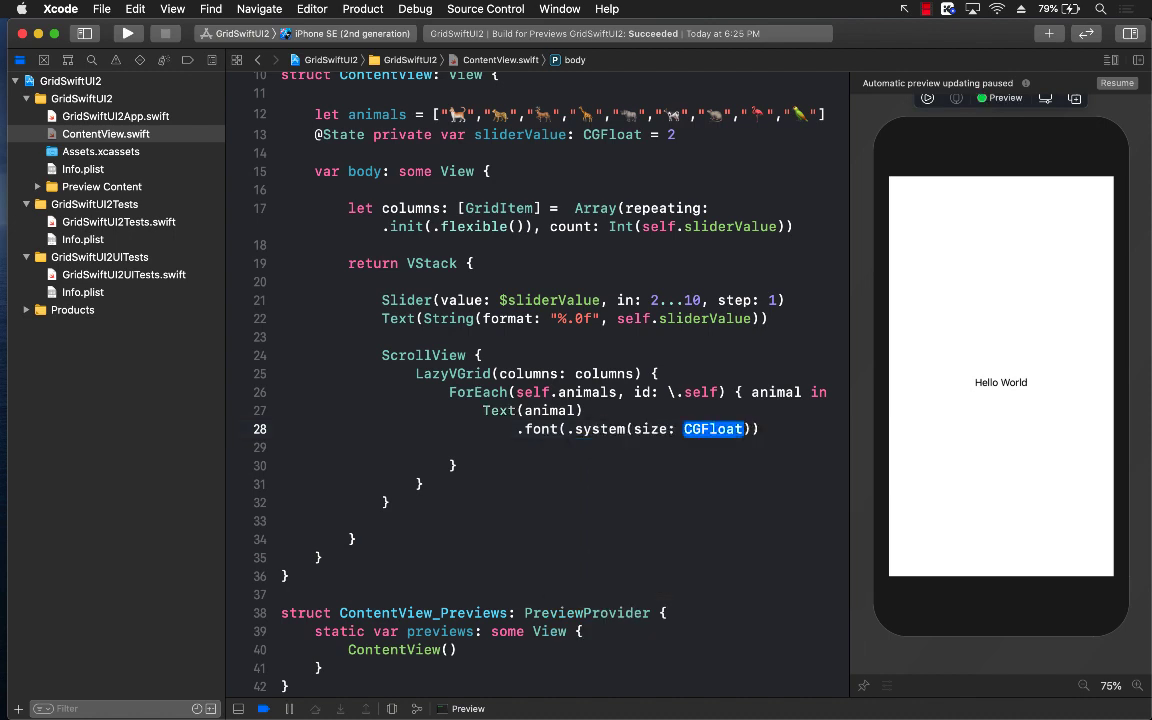
type("100")
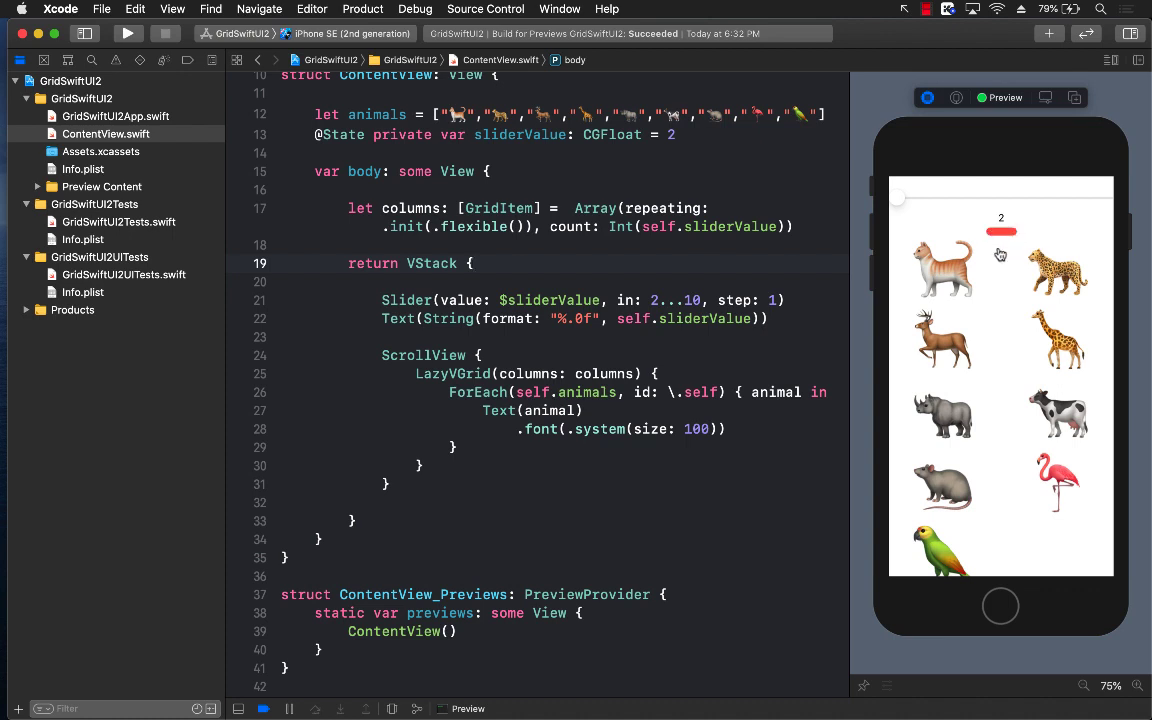
- Raise the live preview slider so the animal grid reflows to three, four, then more columns
left_click_drag(1000, 232, 895, 200)
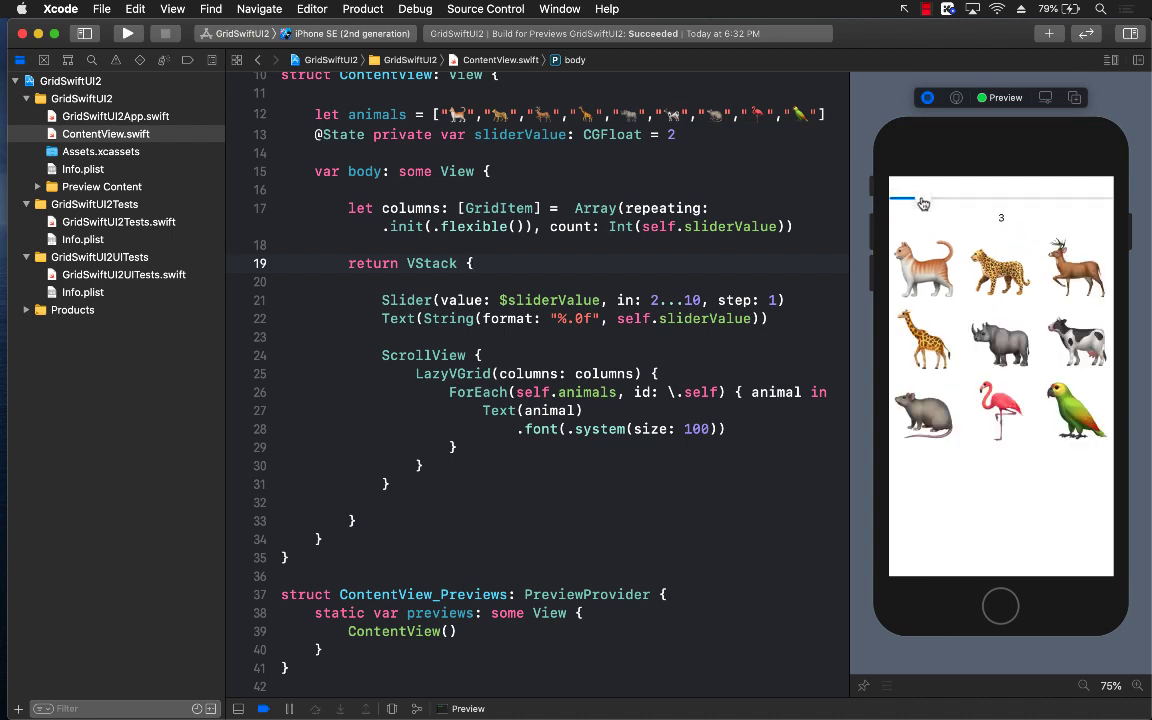
left_click_drag(920, 200, 940, 200)
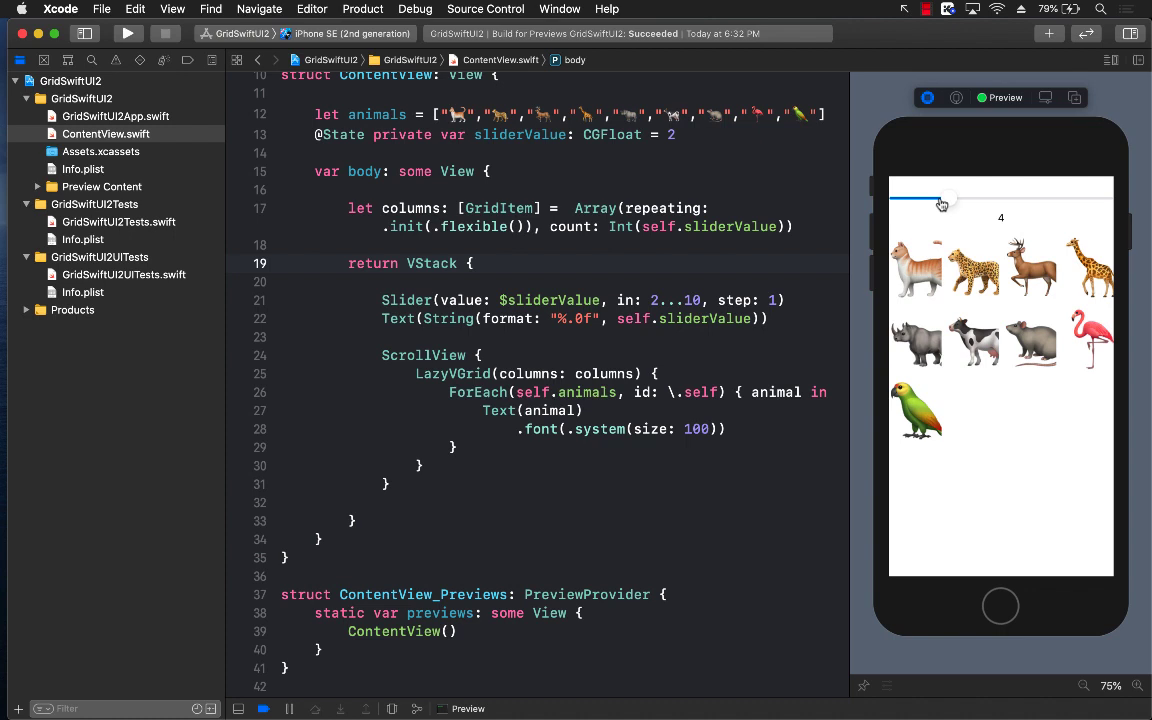
left_click_drag(940, 201, 1000, 201)
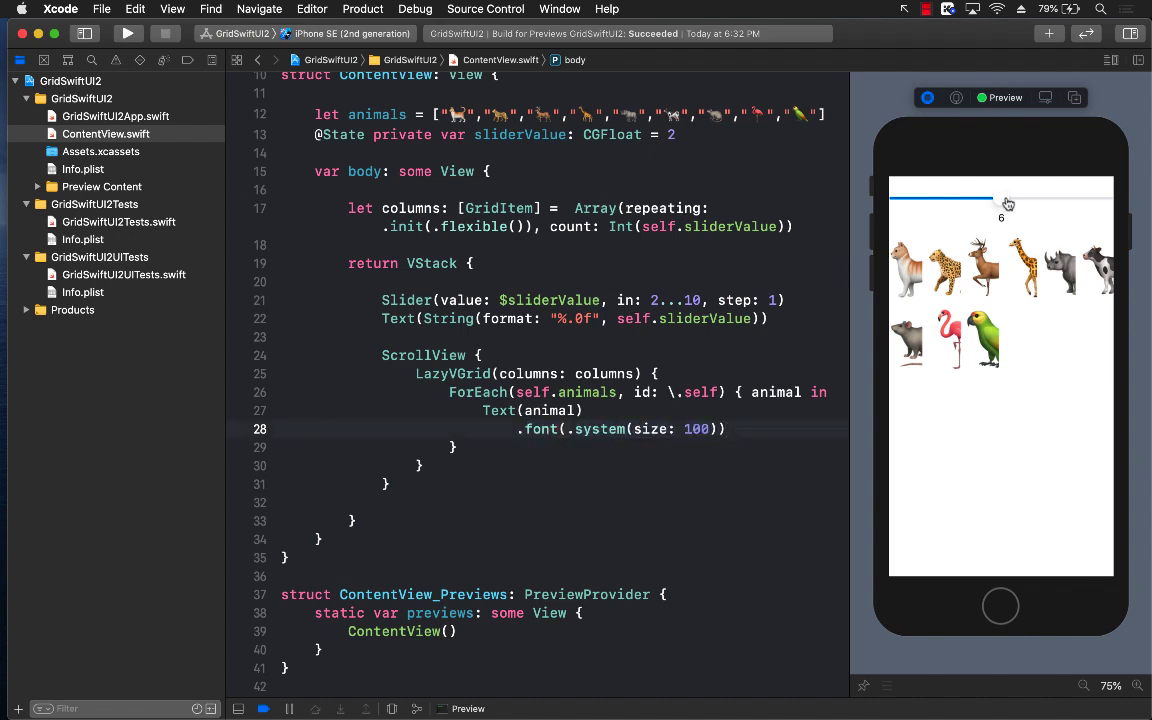
- Sweep the preview slider between two and six columns, ending on a three-column grid
left_click_drag(1000, 204, 1070, 204)
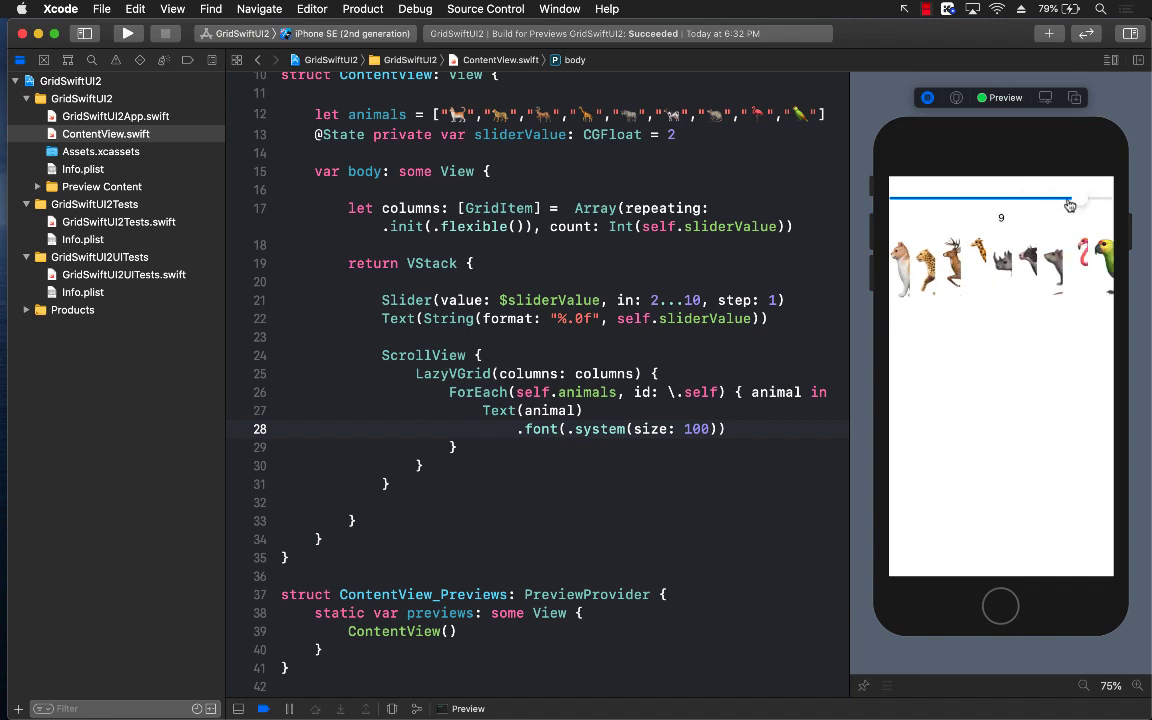
left_click_drag(1070, 199, 905, 199)
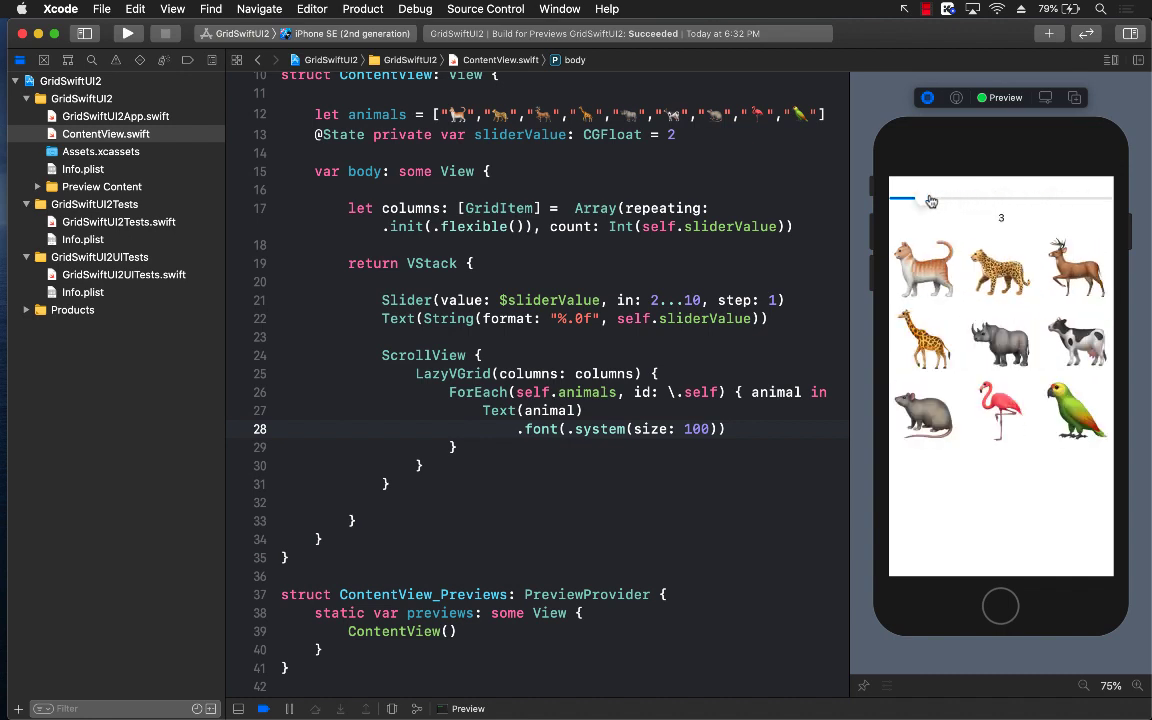
left_click_drag(905, 197, 975, 197)
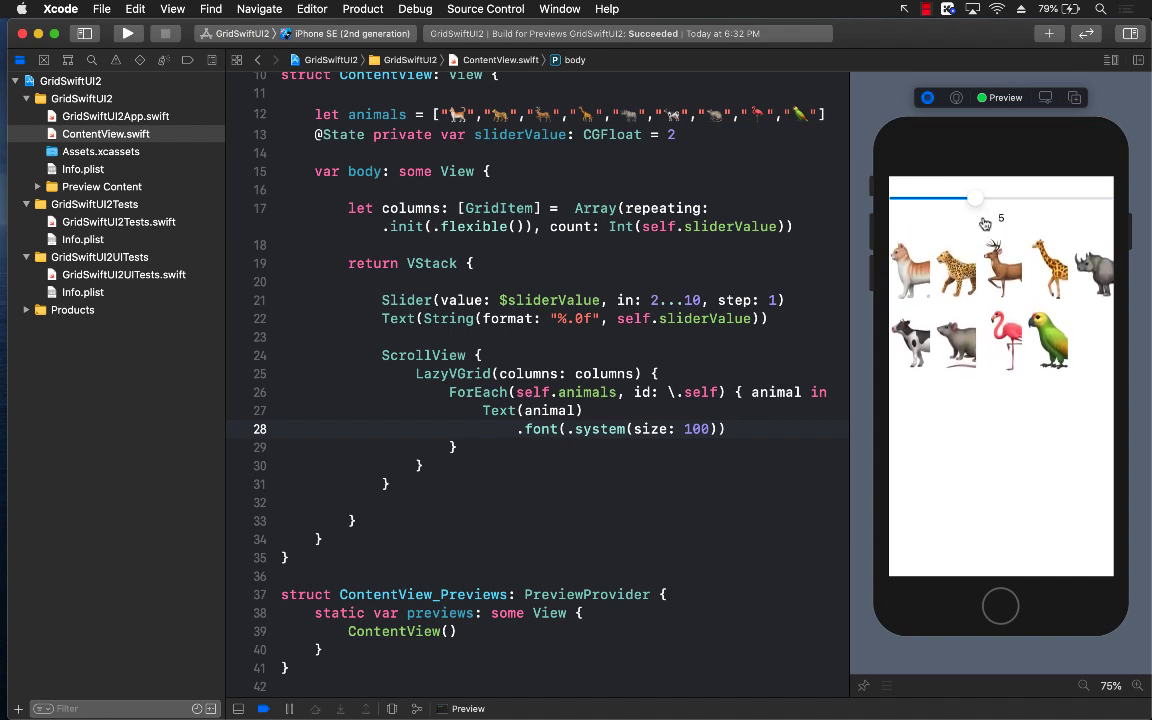
left_click_drag(975, 197, 895, 197)
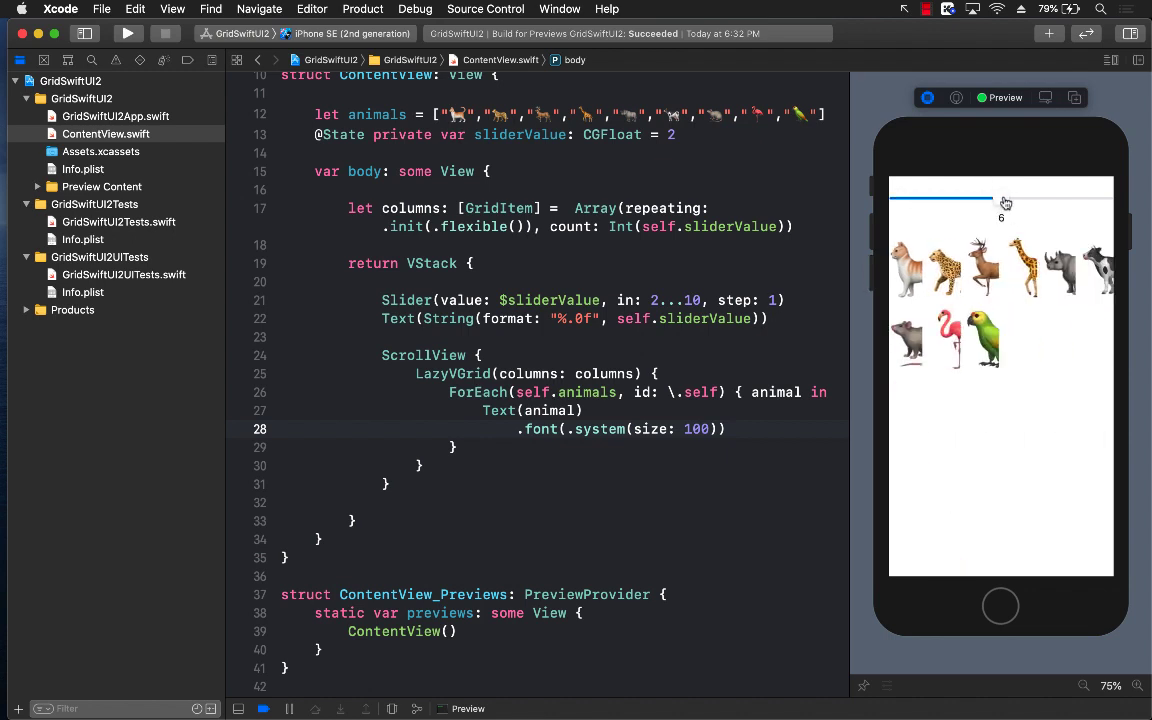
left_click_drag(1000, 202, 975, 202)
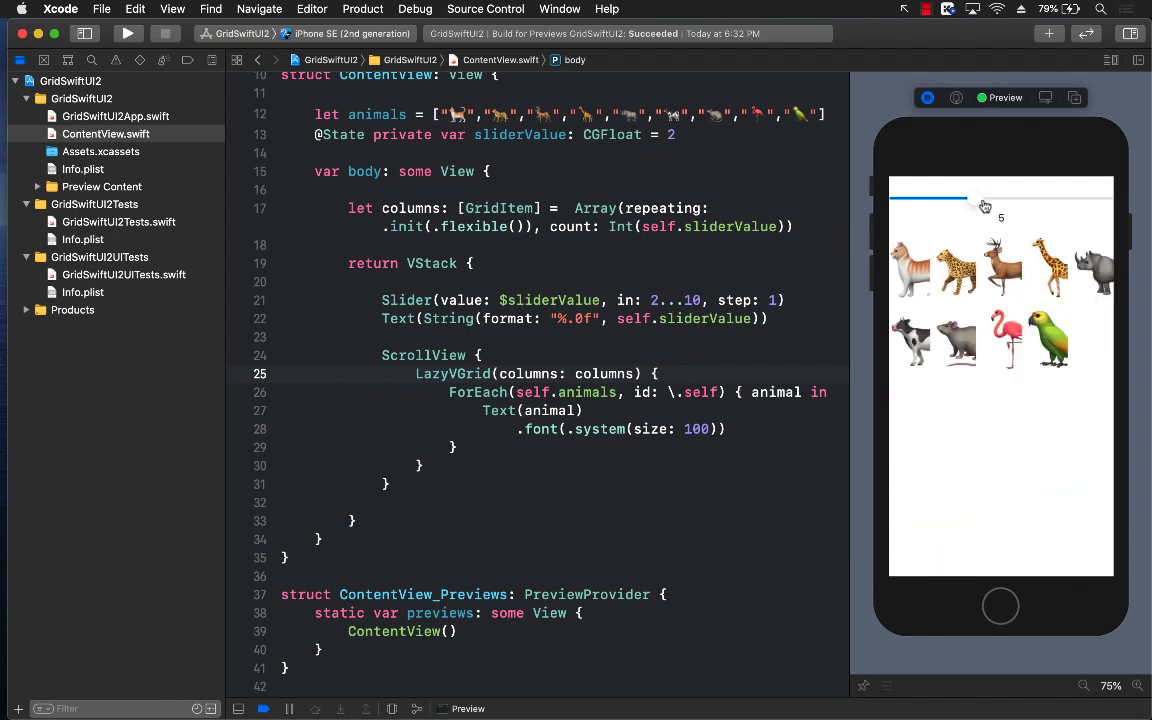
left_click_drag(985, 203, 900, 203)
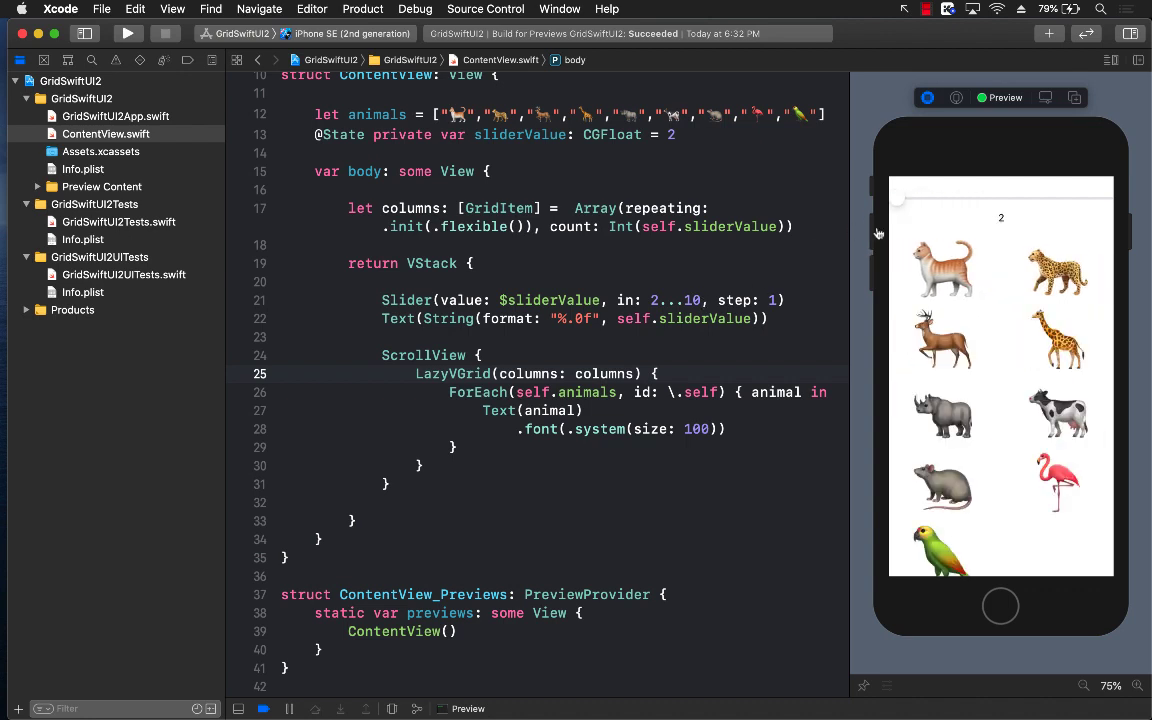
left_click_drag(897, 205, 997, 205)
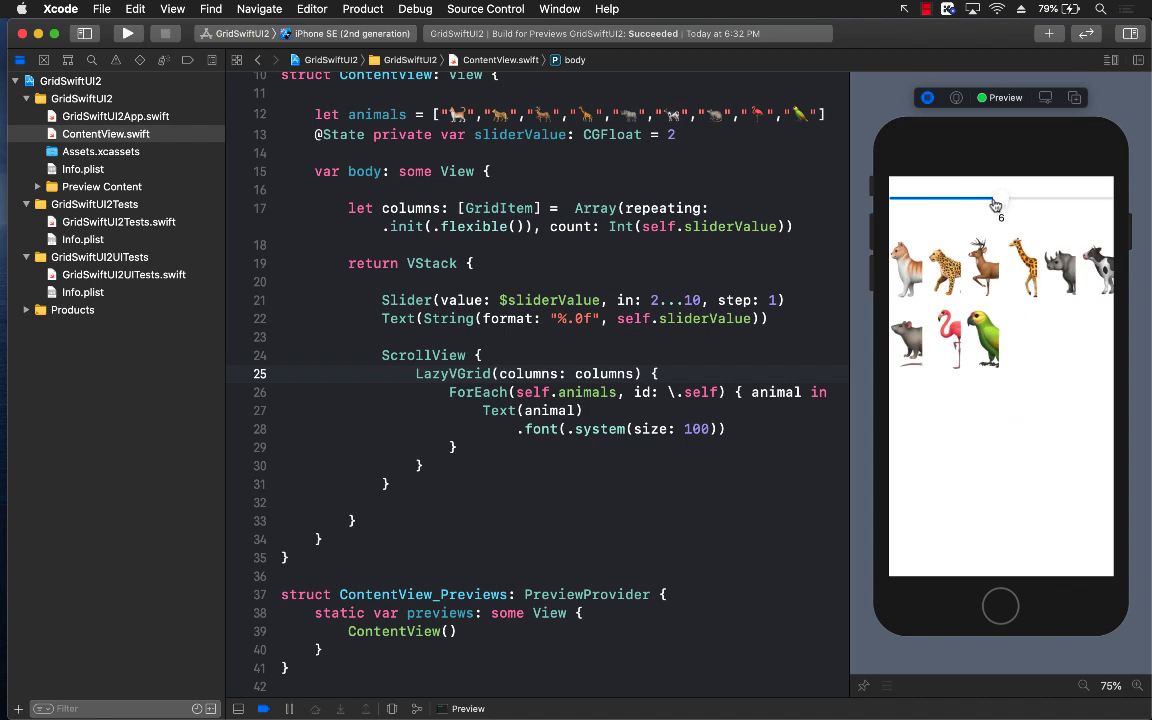
left_click_drag(995, 205, 985, 205)
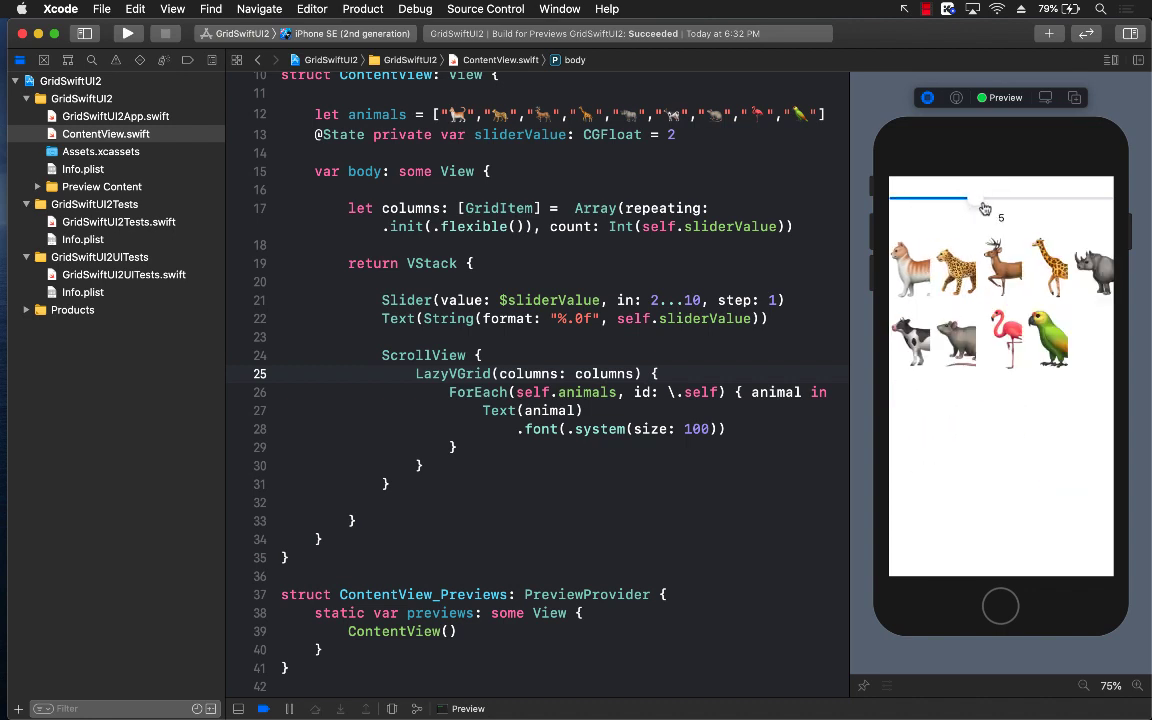
left_click_drag(985, 199, 935, 199)
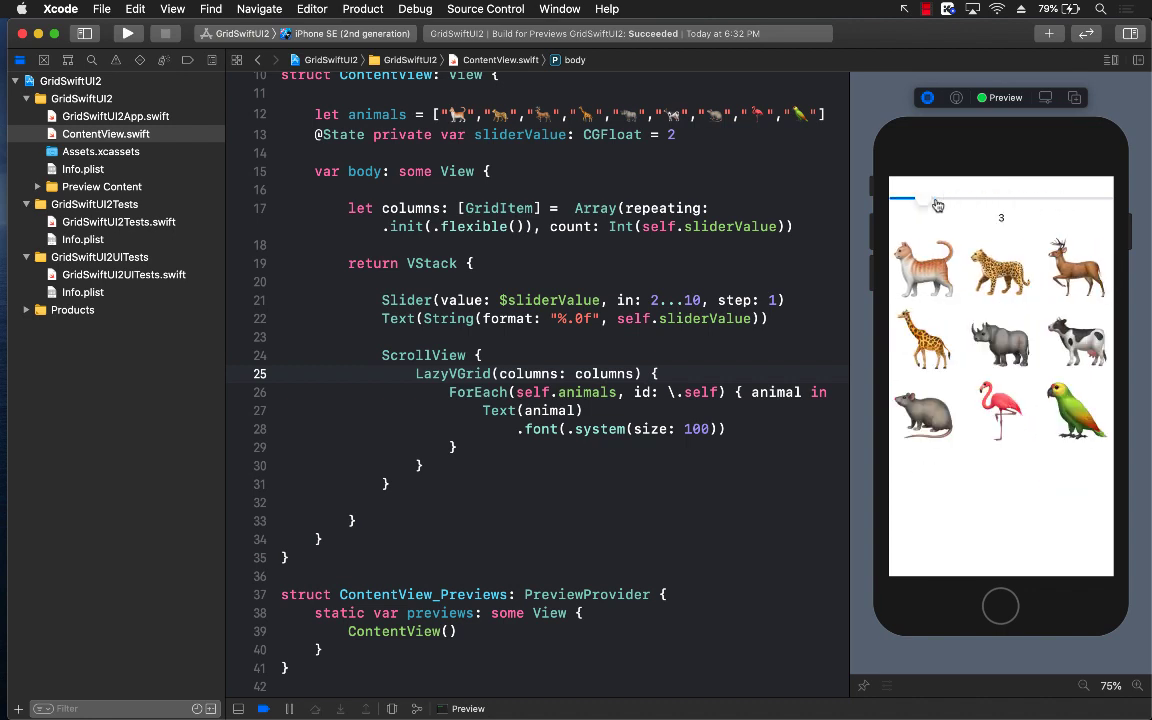
left_click_drag(913, 198, 905, 198)
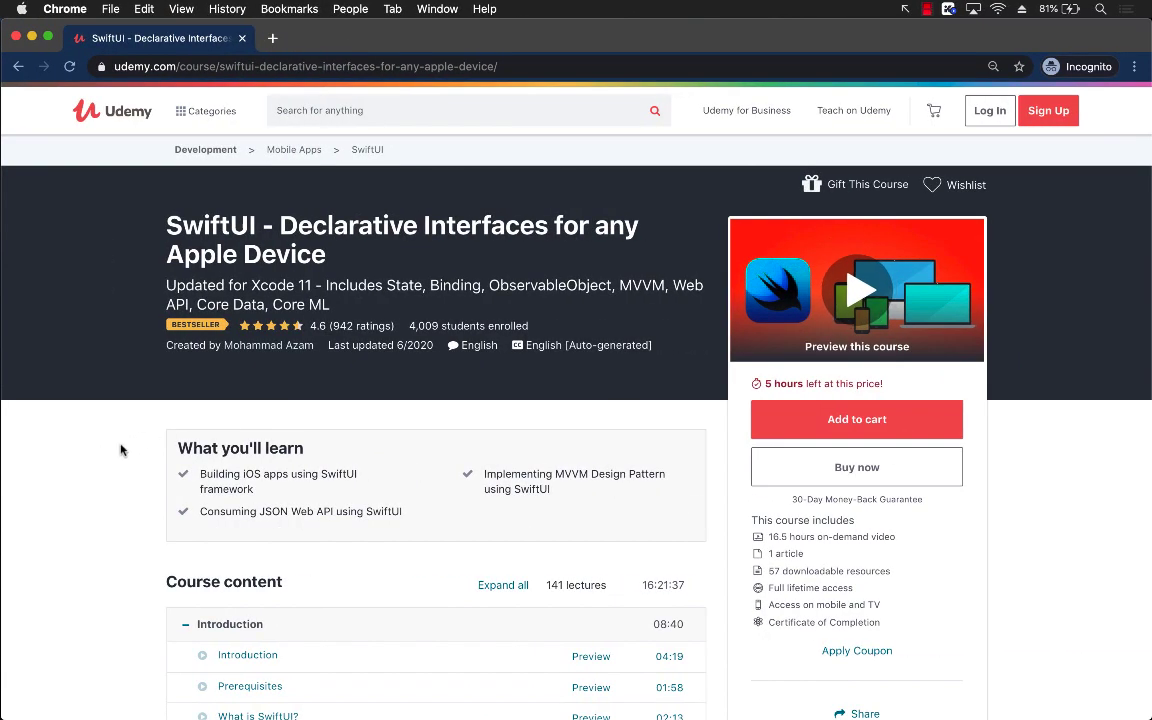
- Scroll down the Udemy SwiftUI course page to its curriculum
scroll("down", 3)
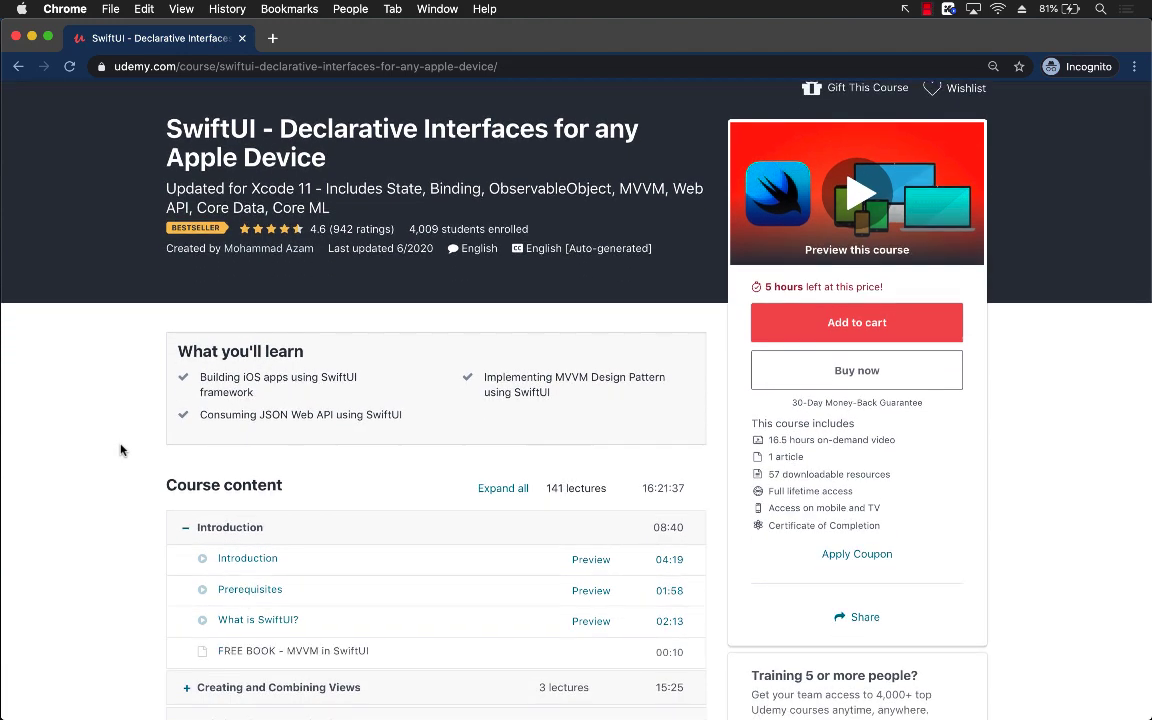
scroll("down", 3)
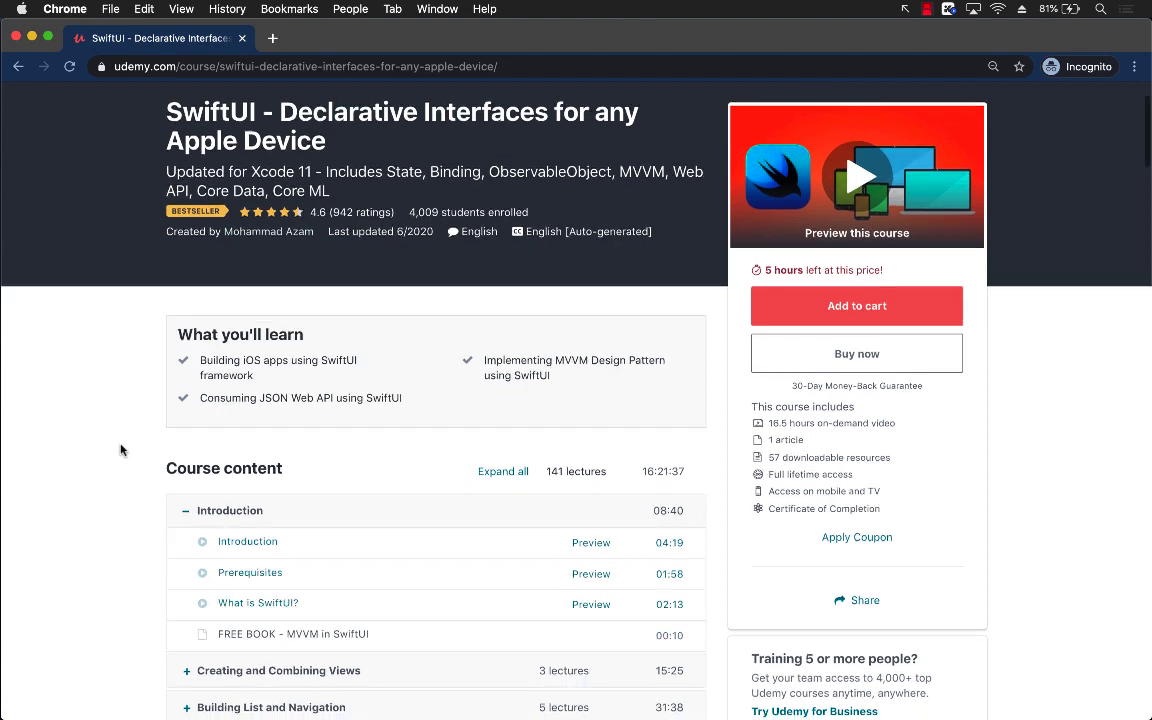
scroll("down", 3)
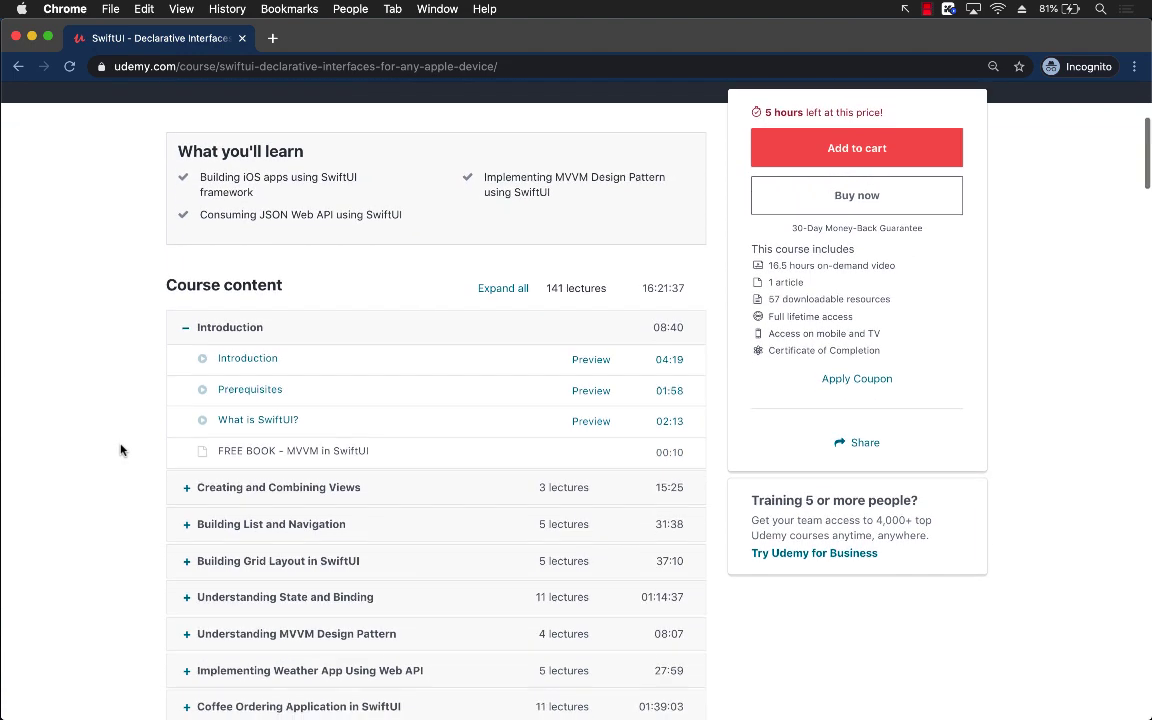
scroll("down", 3)
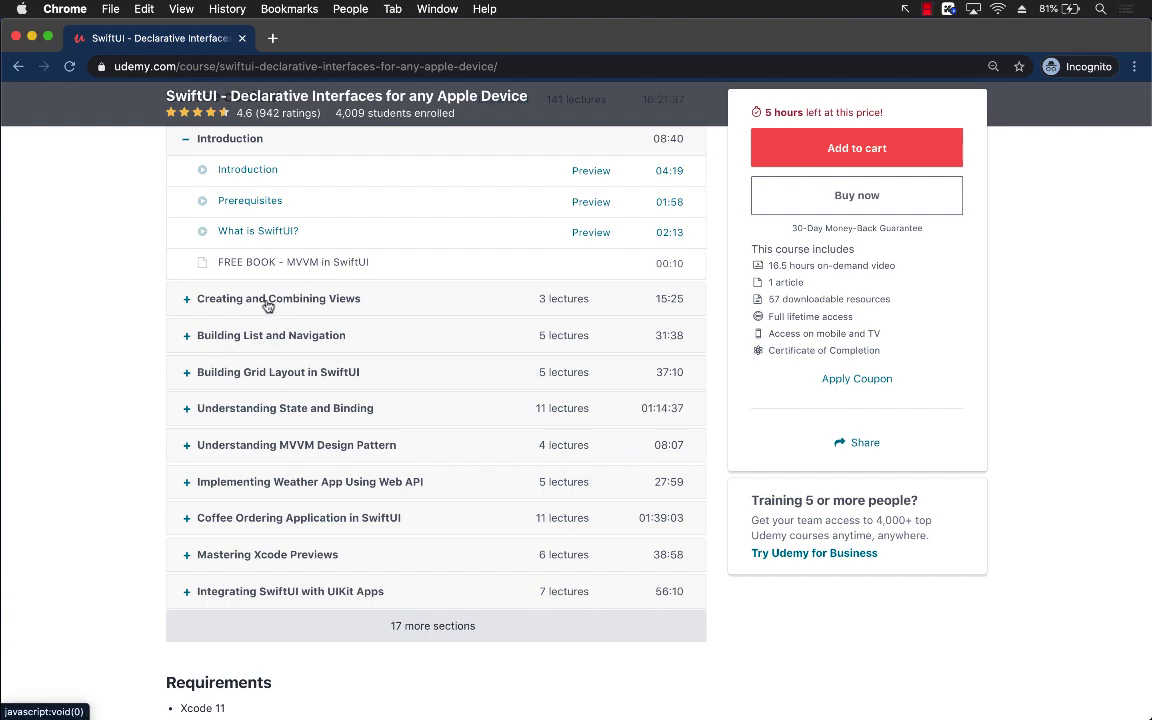
scroll("down", 3)
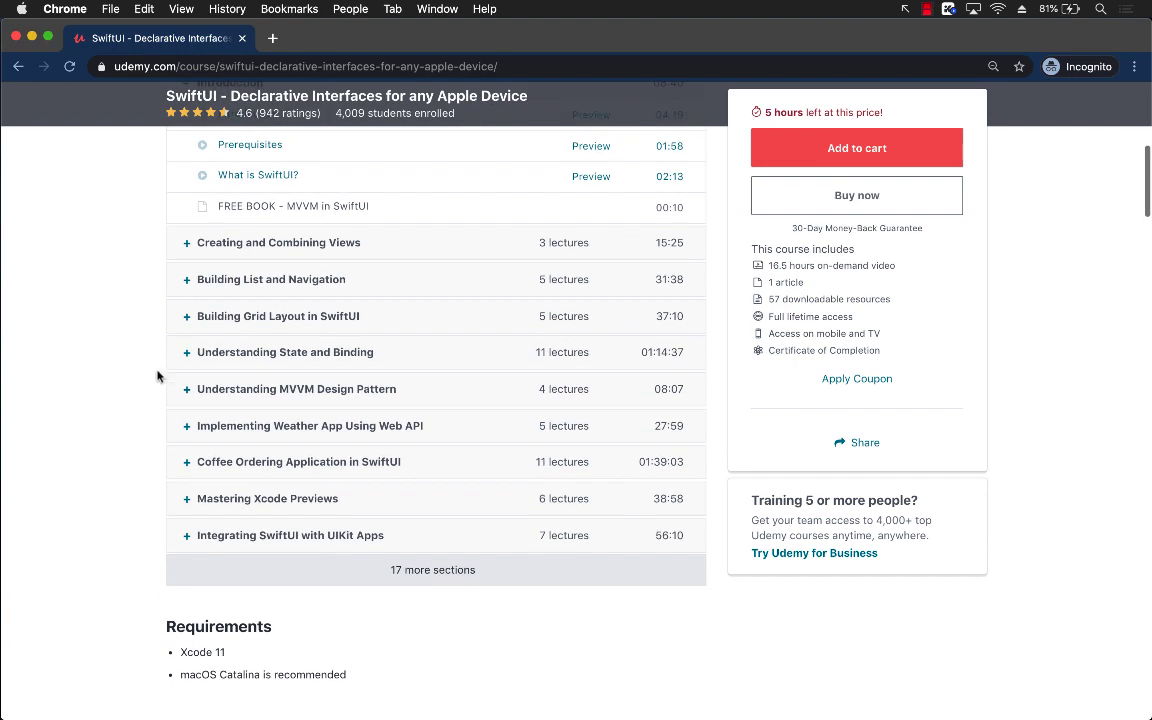
scroll("down", 3)
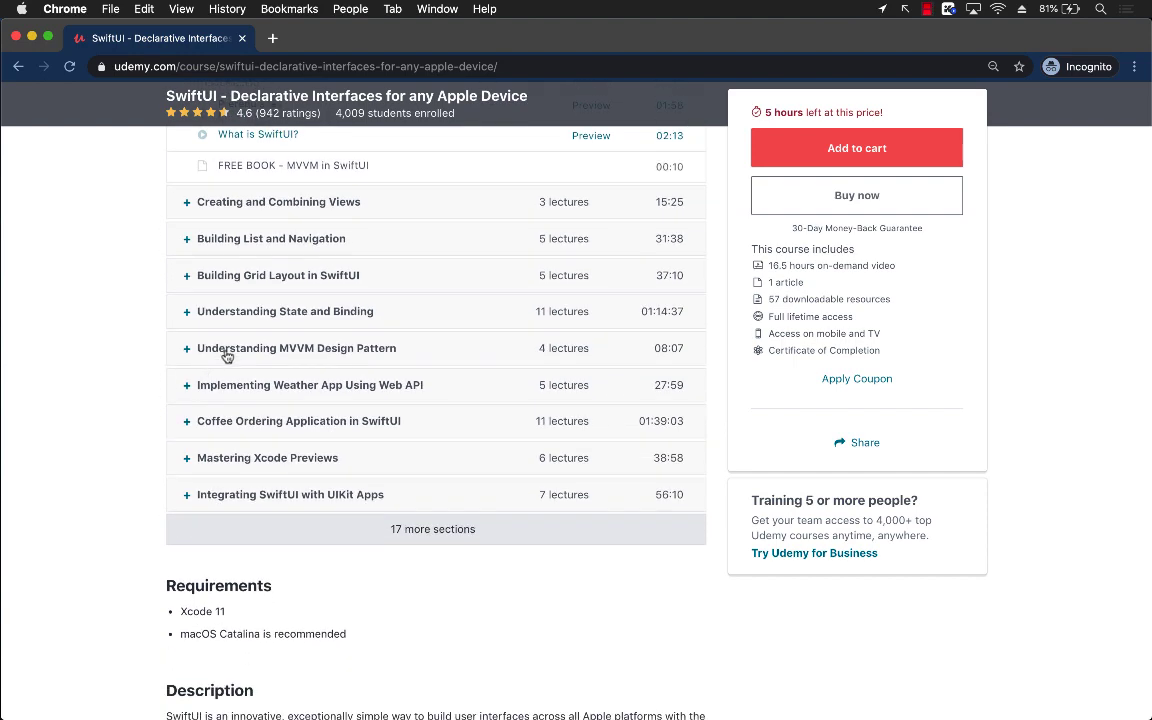
- Reveal the 17 more sections and expand 'Integrating Core Data with SwiftUI'
left_click(296, 348)
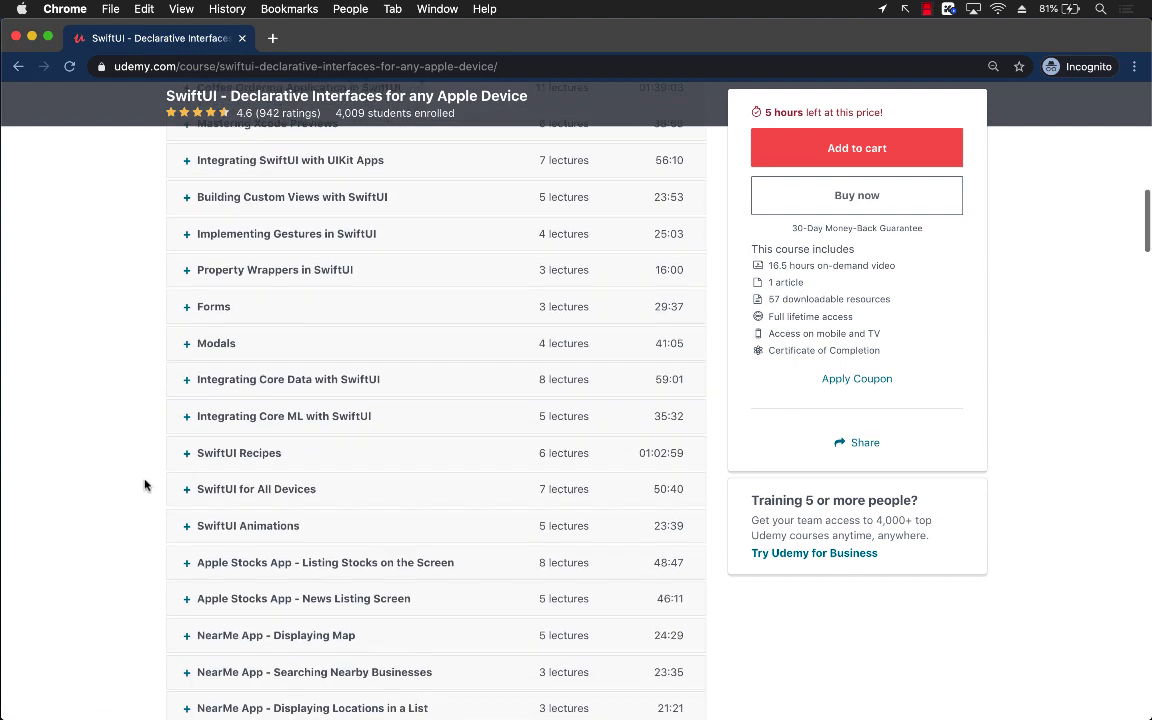
left_click(289, 379)
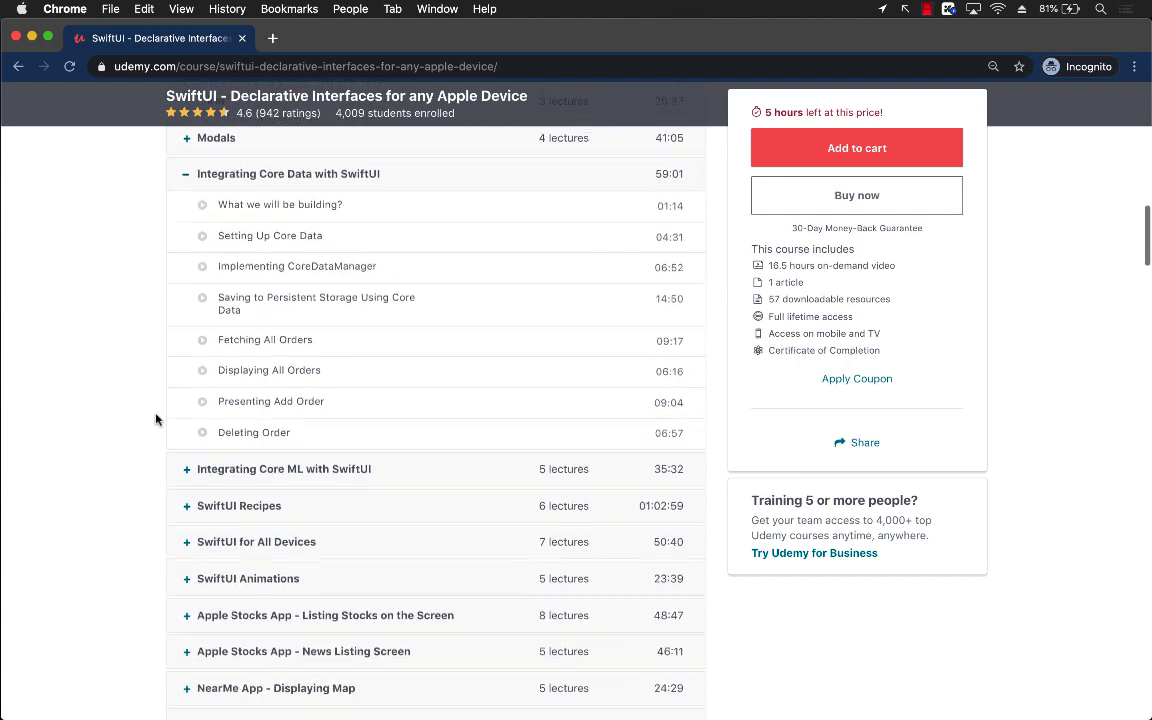
scroll("down", 3)
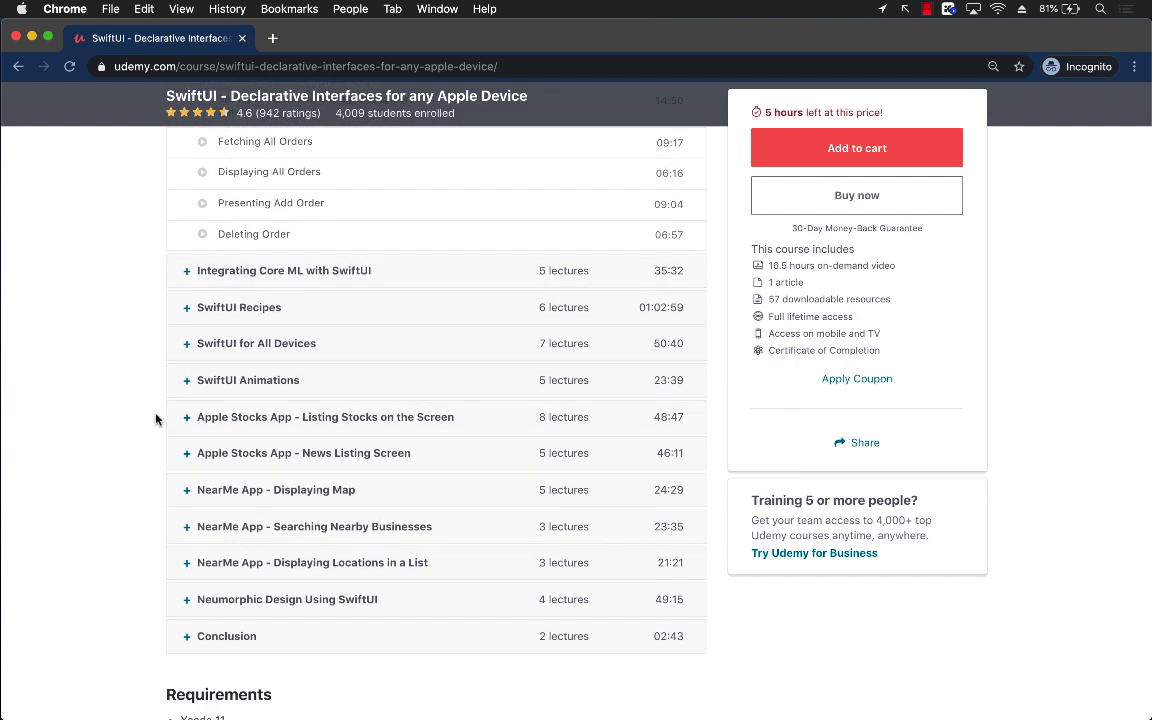
scroll("down", 3)
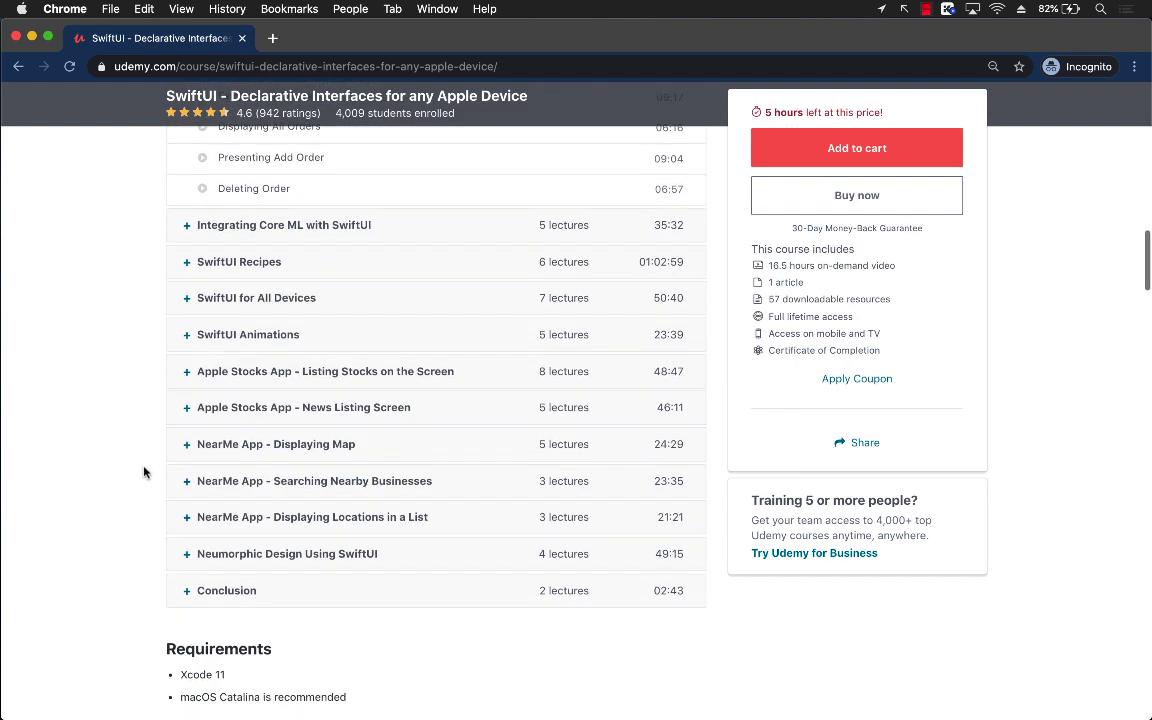
mouse_move(128, 482)
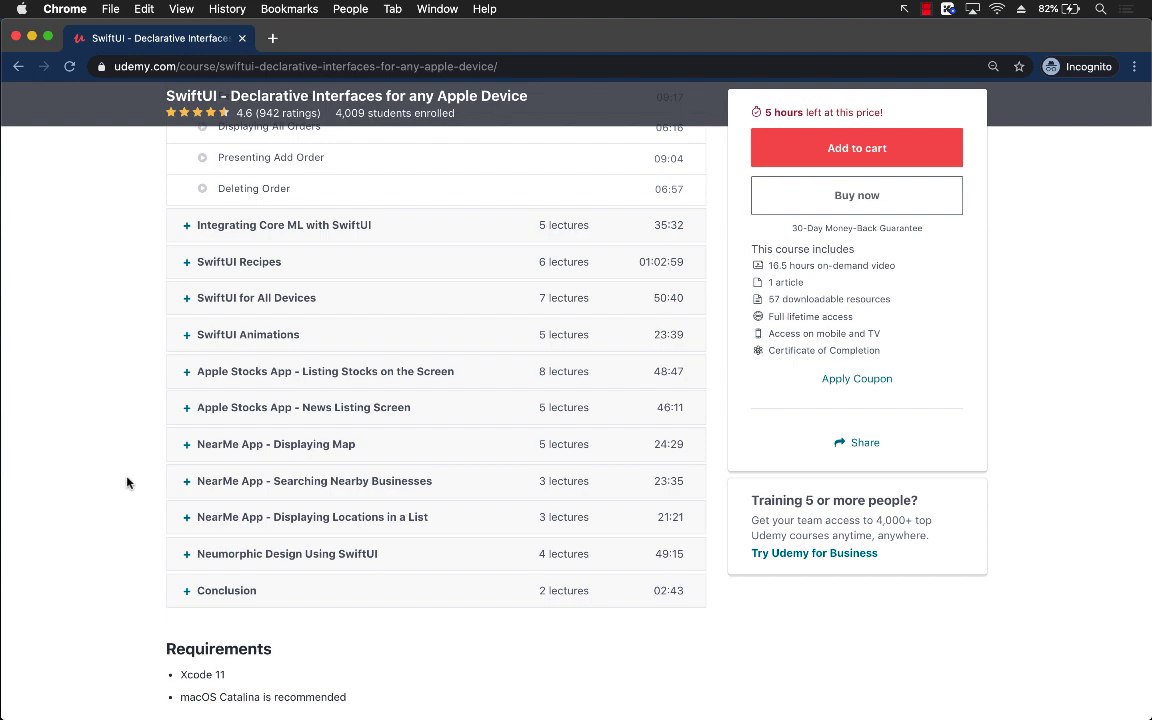
- Expand the SwiftUI Recipes lectures, then return to the top of the course overview
left_click(239, 261)
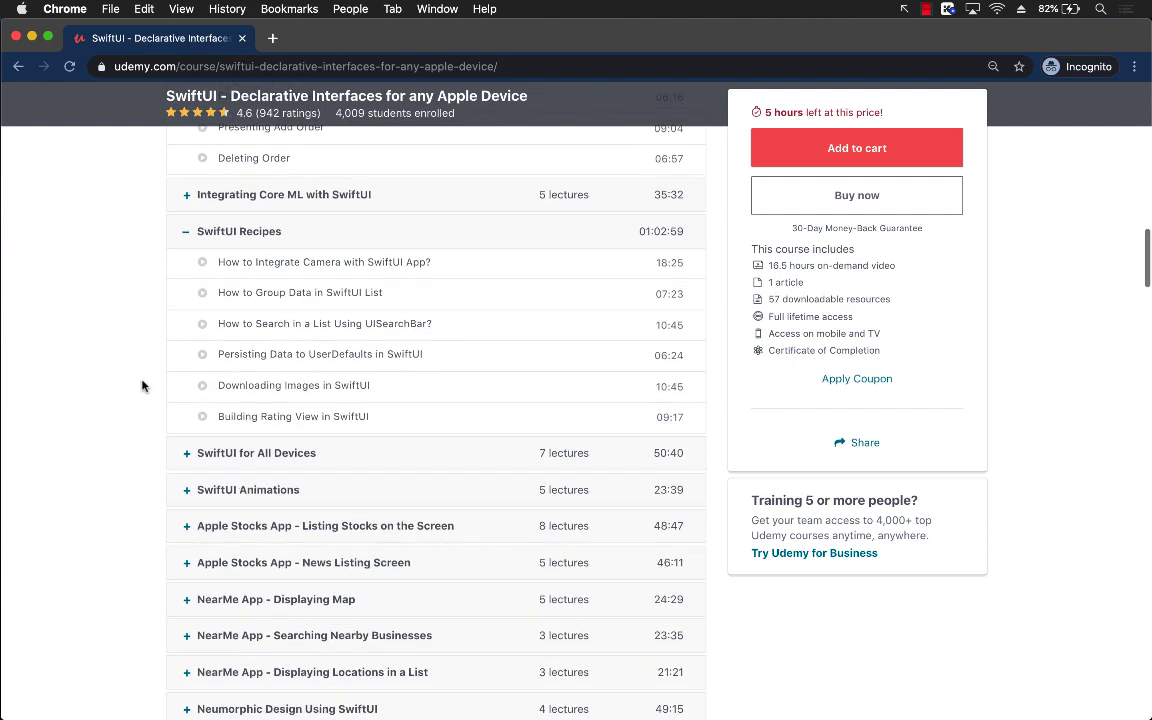
mouse_move(328, 421)
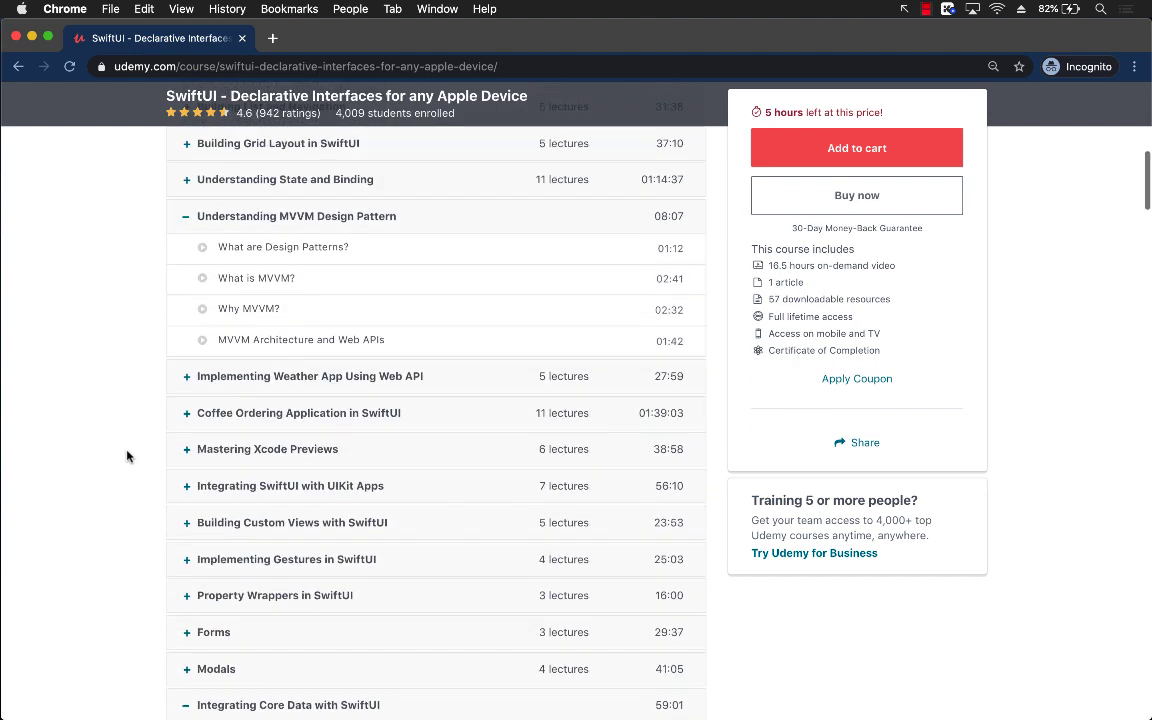
scroll("up", 3)
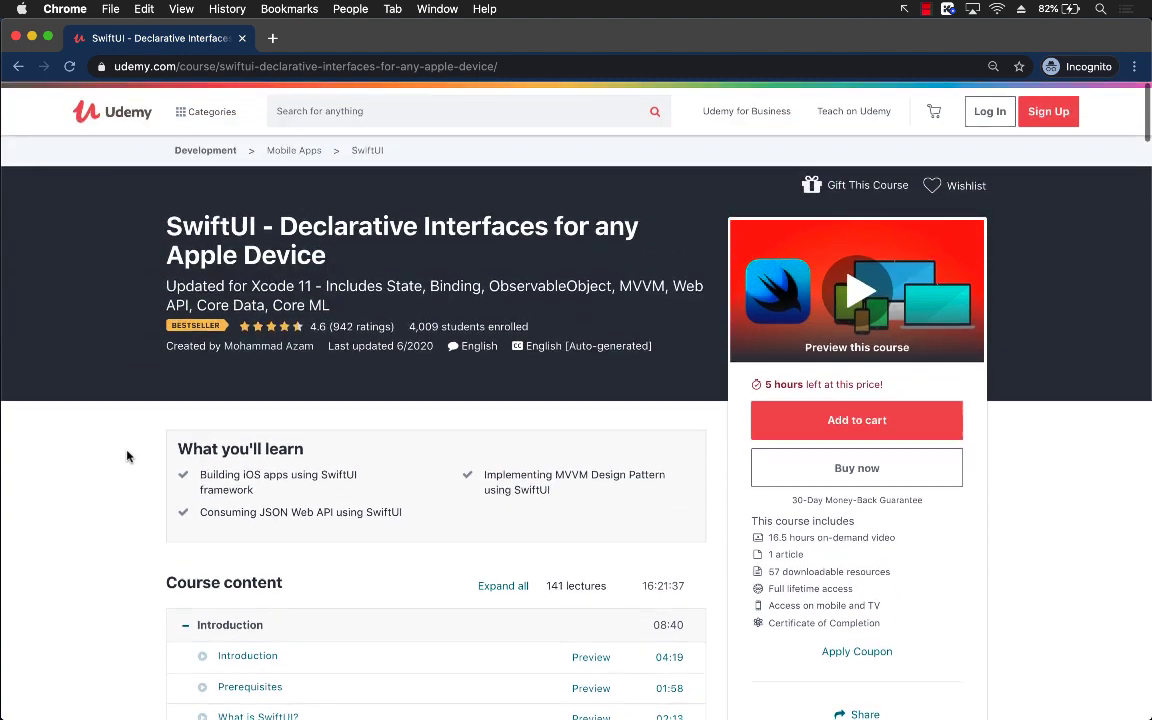